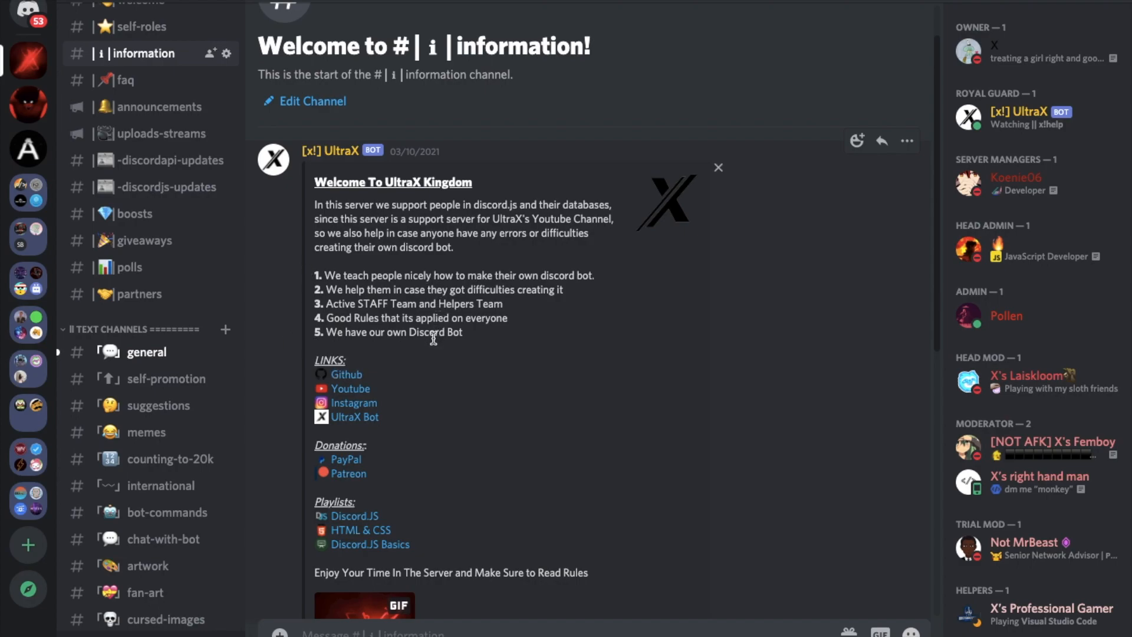
mouse_move(123, 52)
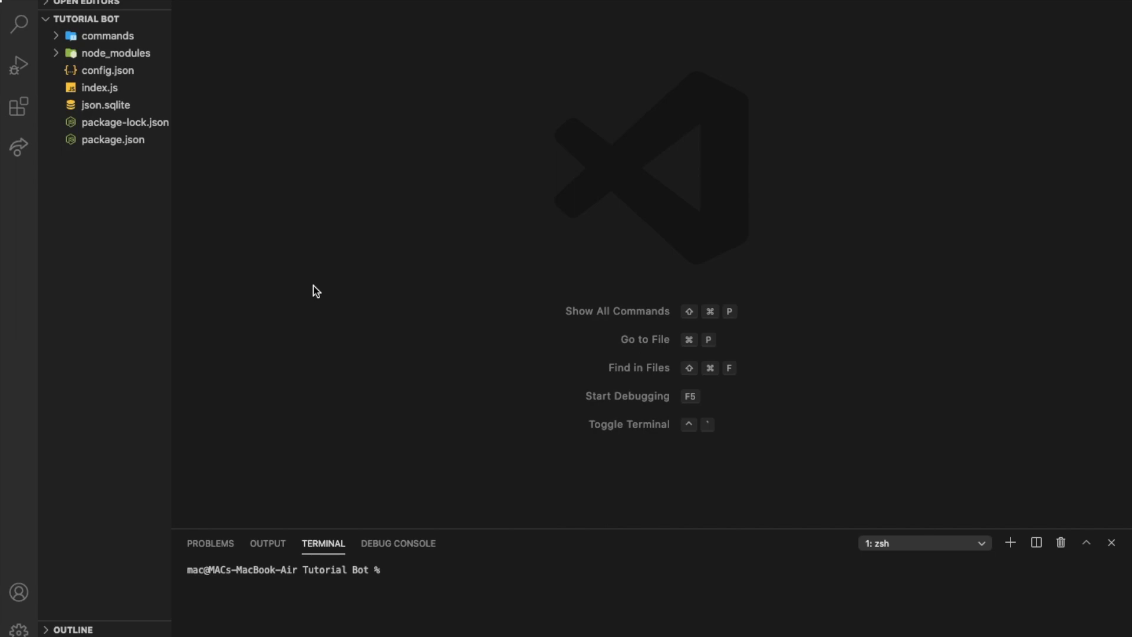
- Open index.js and scroll down to the Client.on("message") handler's DM condition
left_click(101, 88)
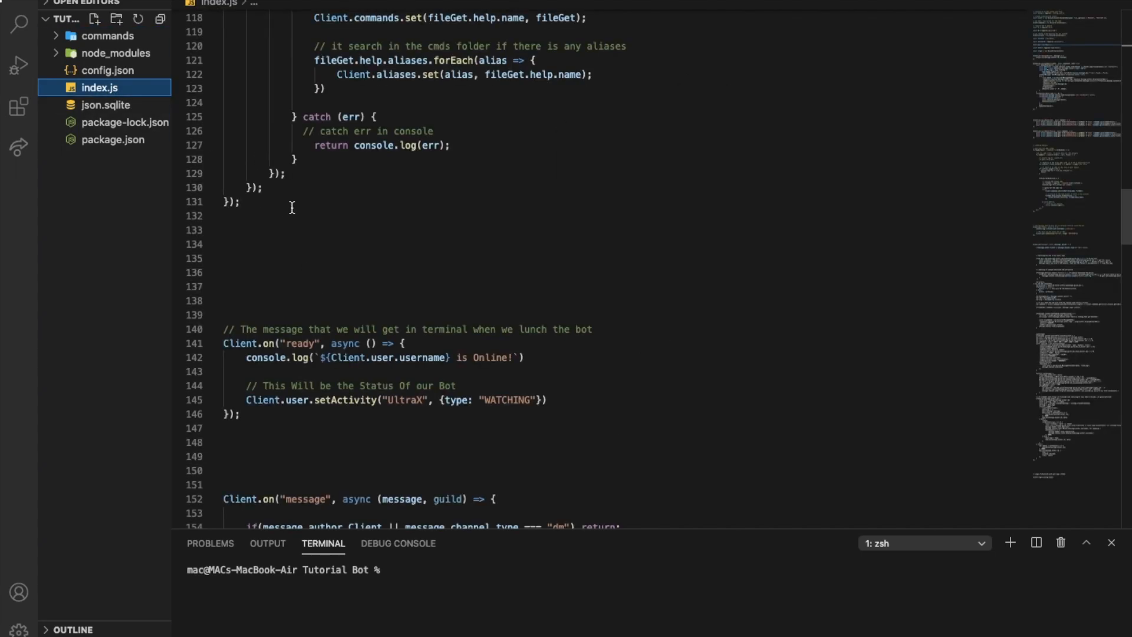
scroll("down", 3)
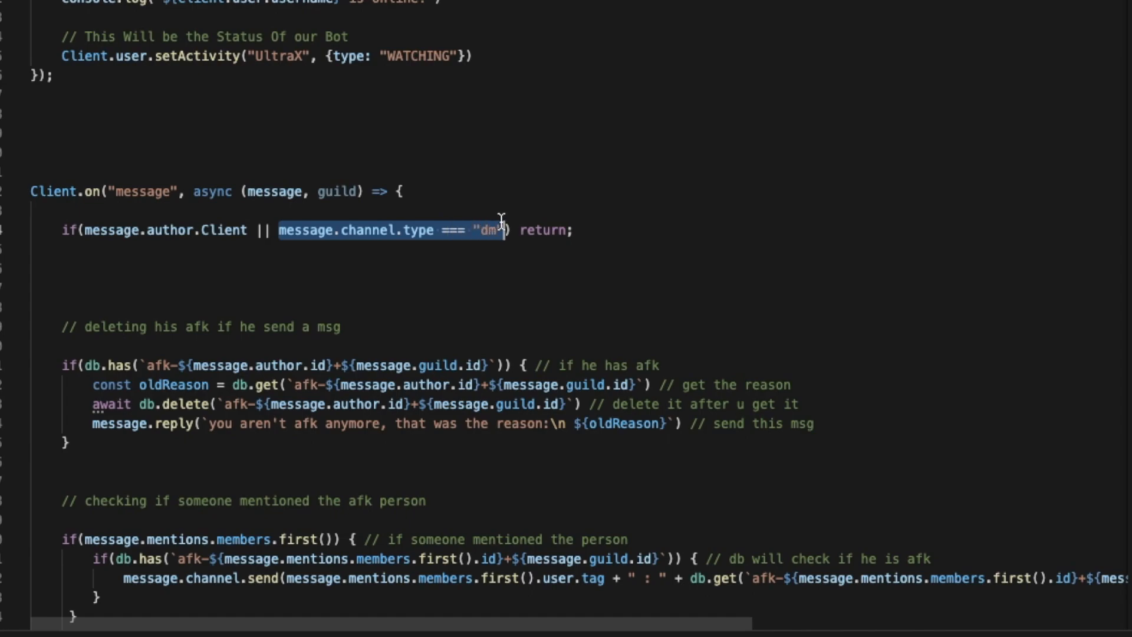
- Add if(message.channel.type === "dm") declaring const dmEmbed = new Discord.MessageEmbed()
key("Backspace")
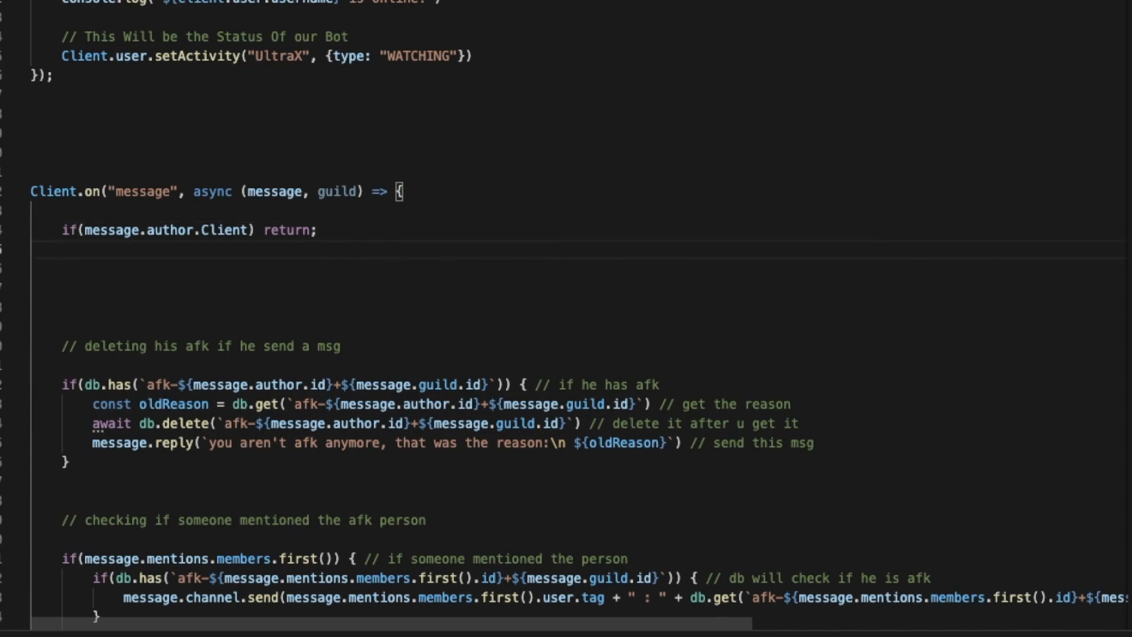
type("if(message.channel.type === \"dm\")")
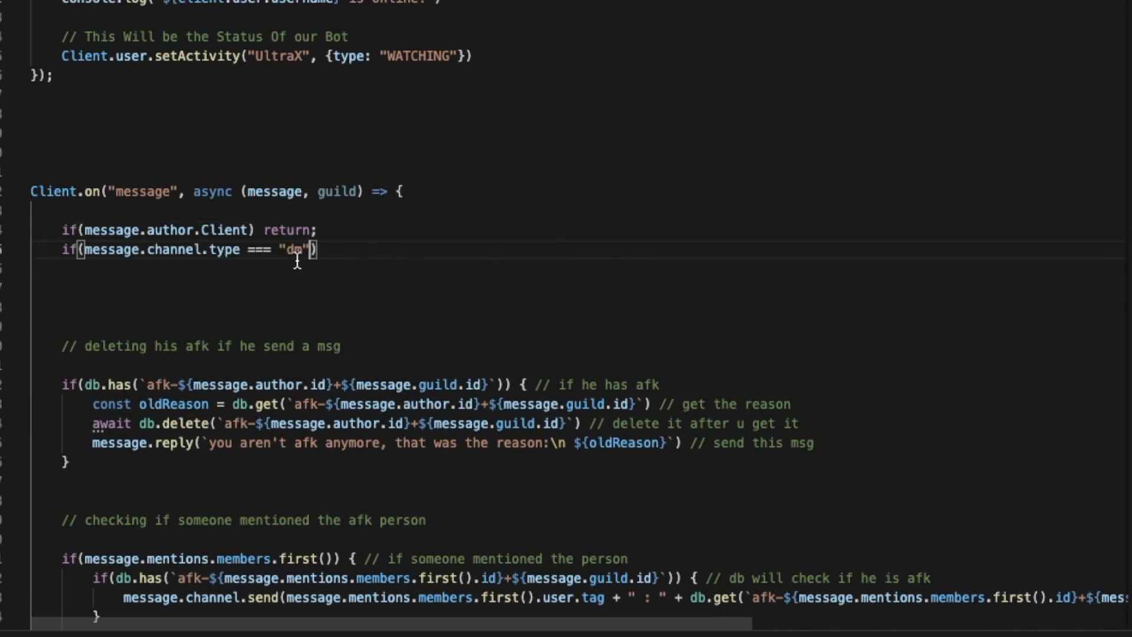
mouse_move(94, 250)
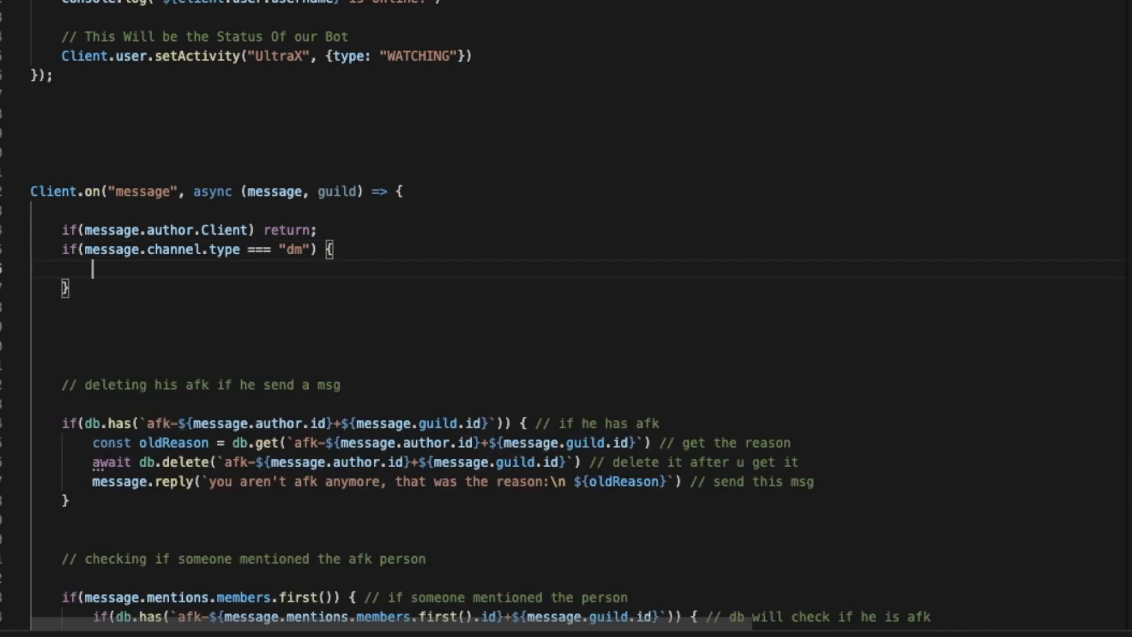
type("const")
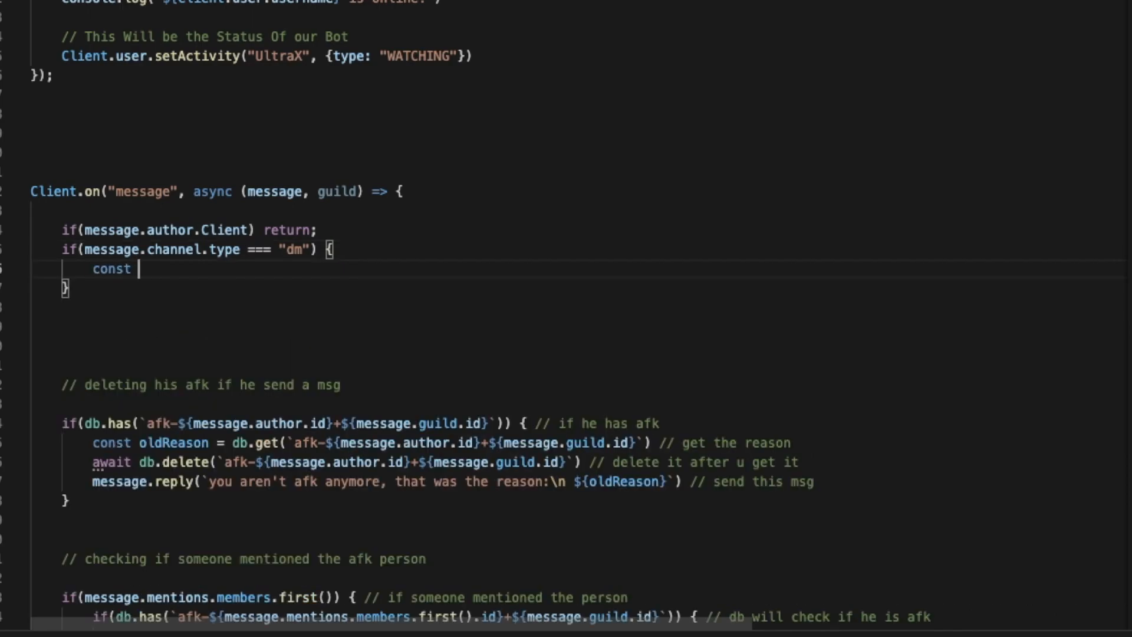
type("dmEmbed")
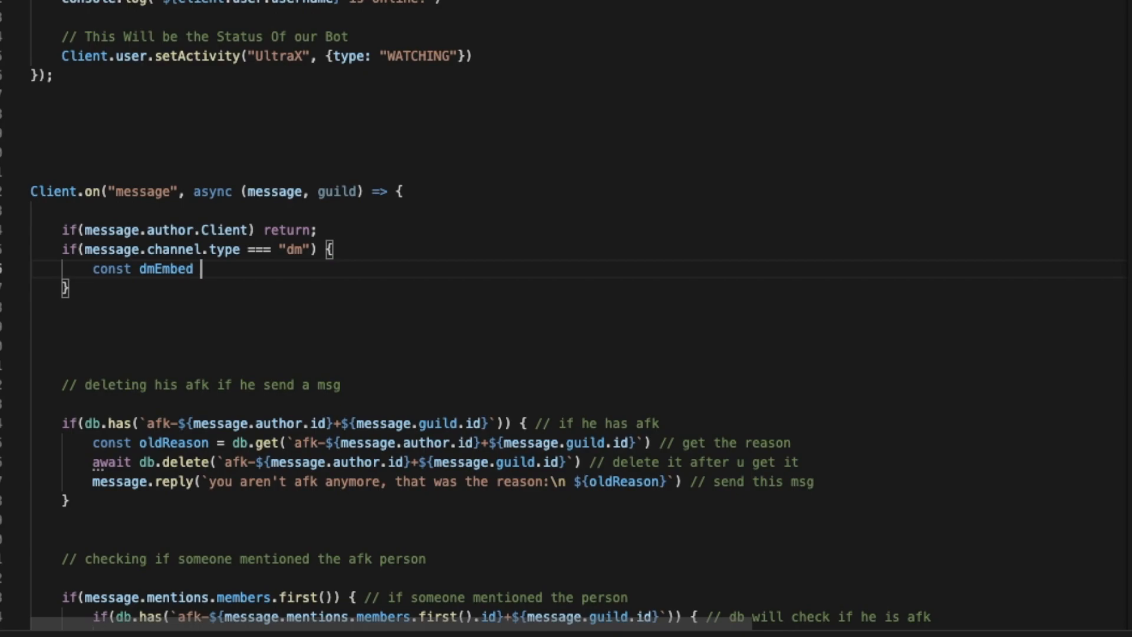
type("= new")
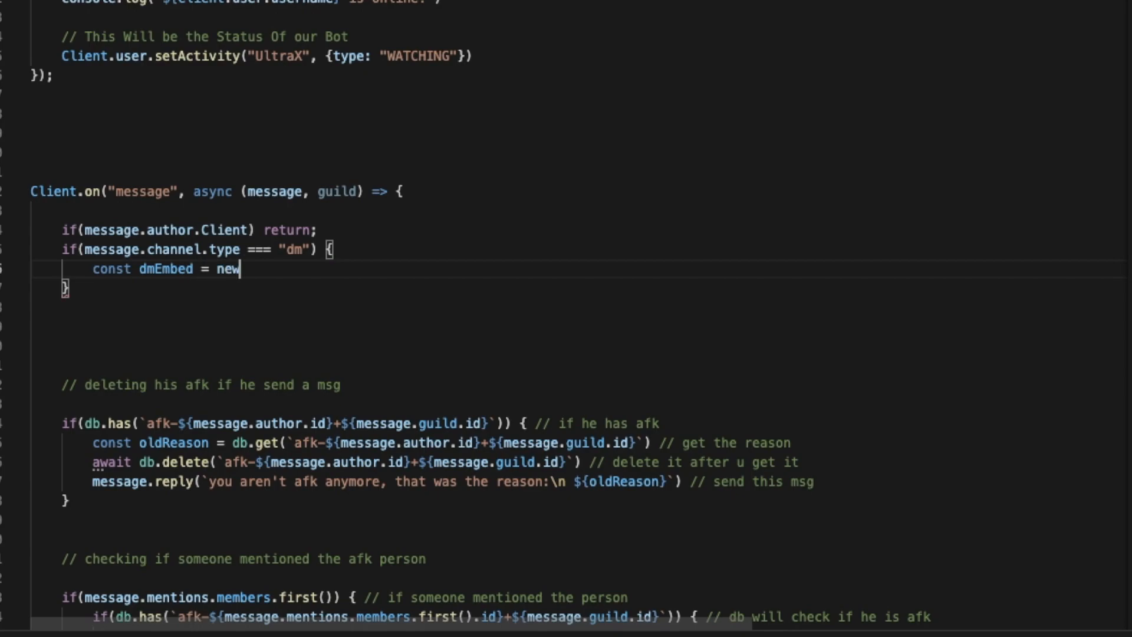
type("Discord.Mesa")
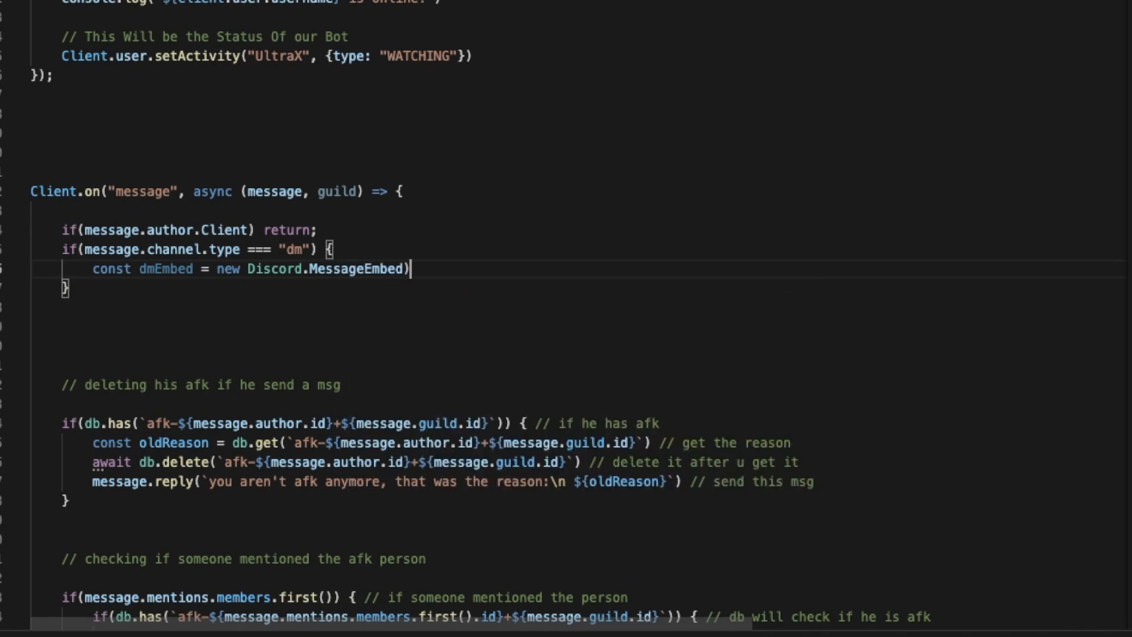
key("Enter")
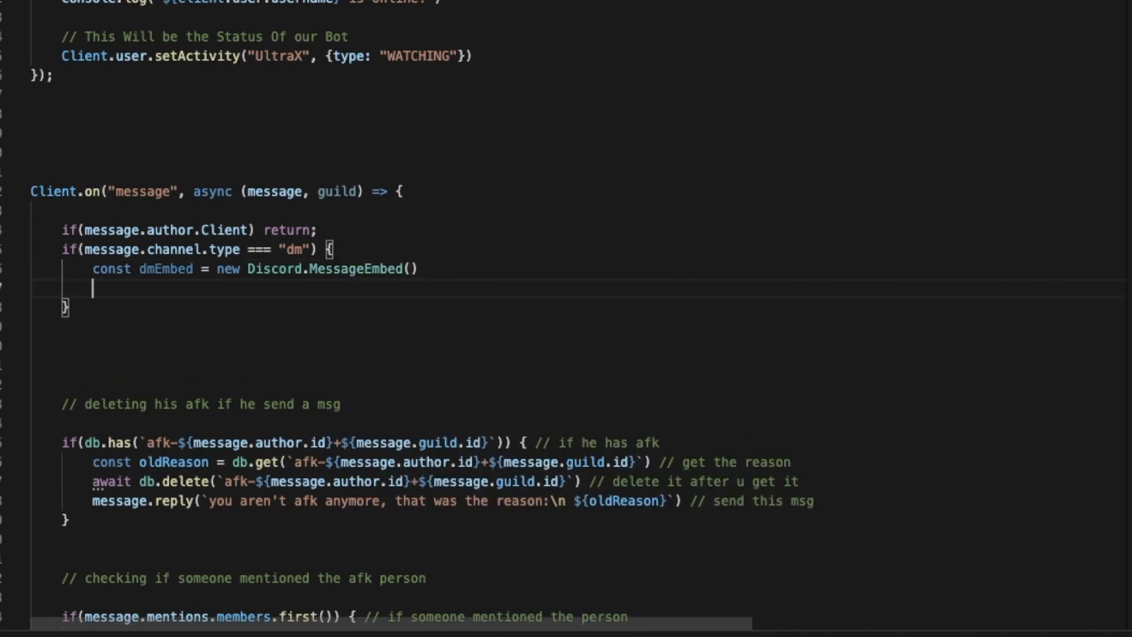
- Chain .setTitle('New DM'), .setColor("RANDOM") and .setTimestamp() onto dmEmbed
type(".setTitle('")
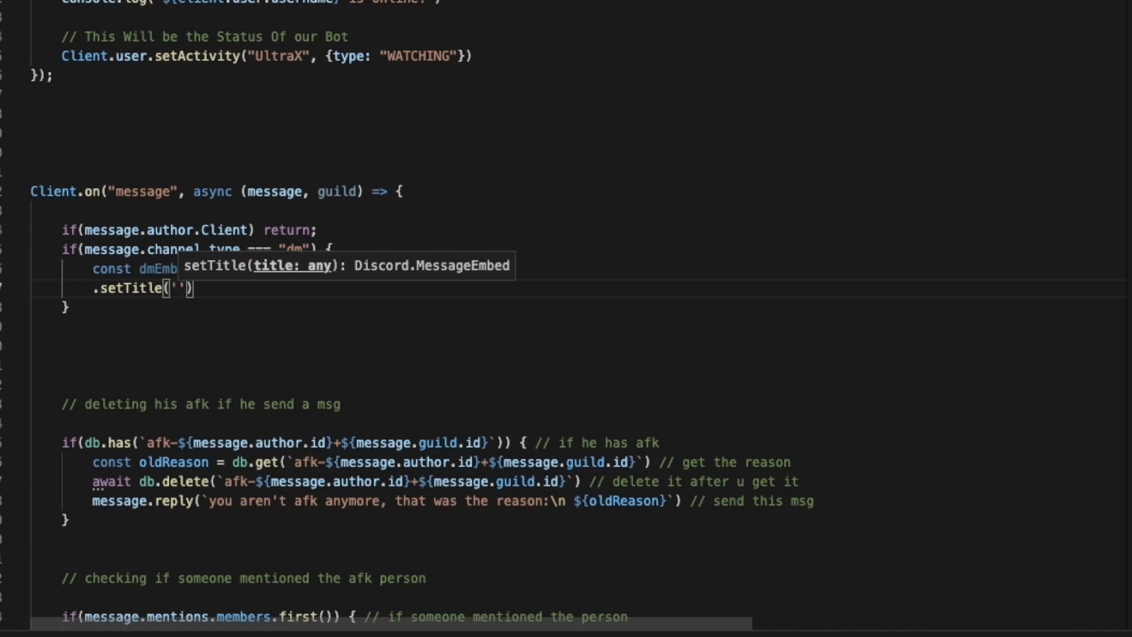
type("ne")
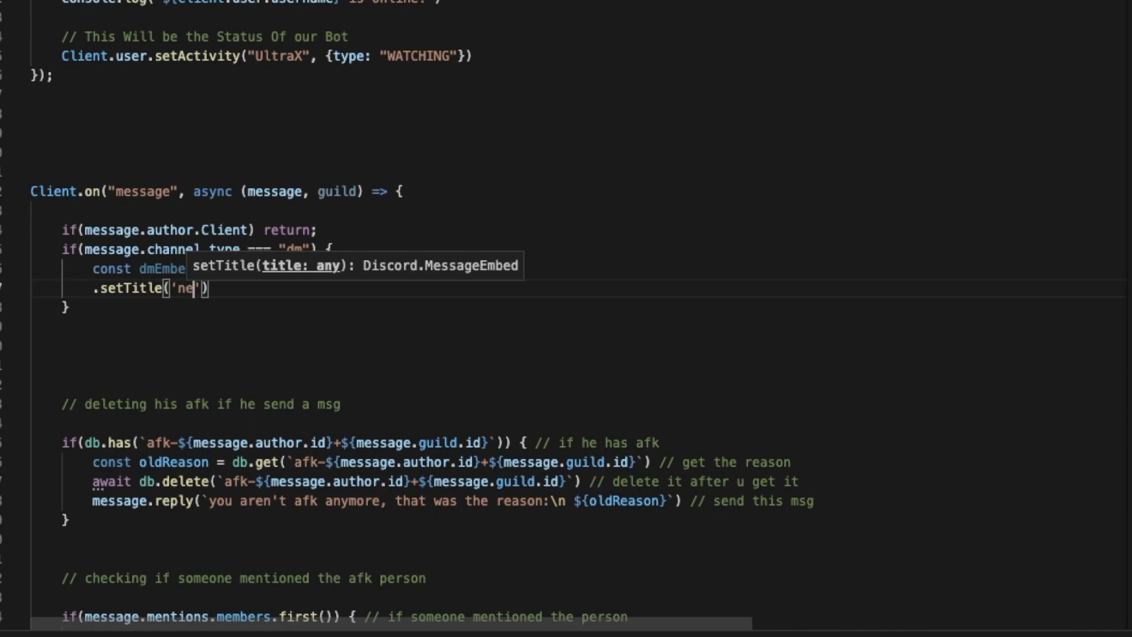
type("w DM")
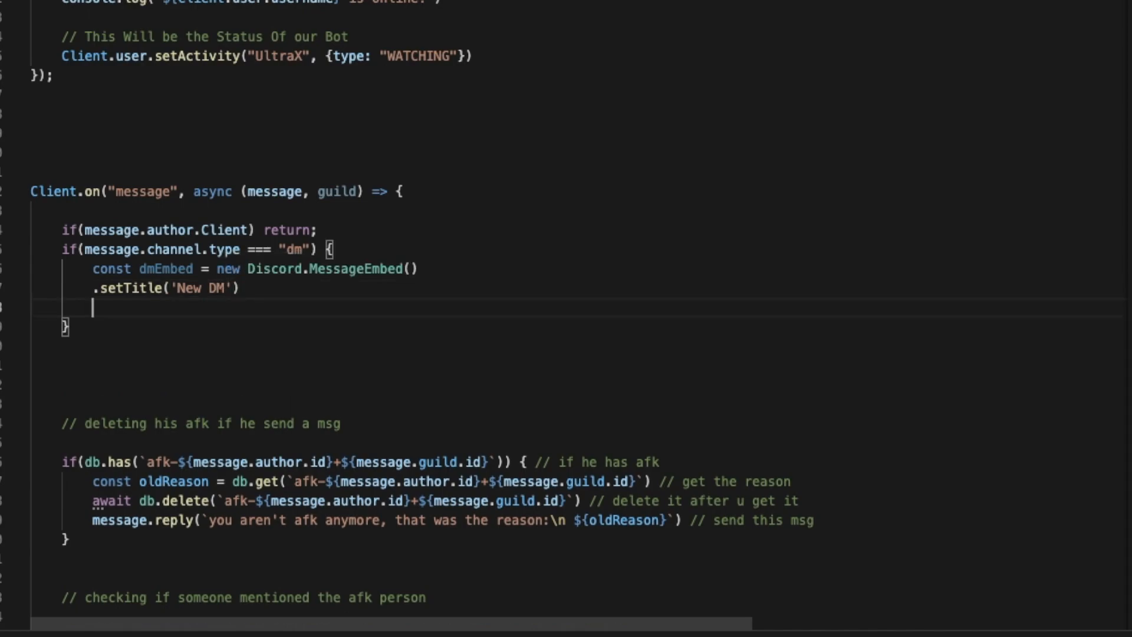
type(".")
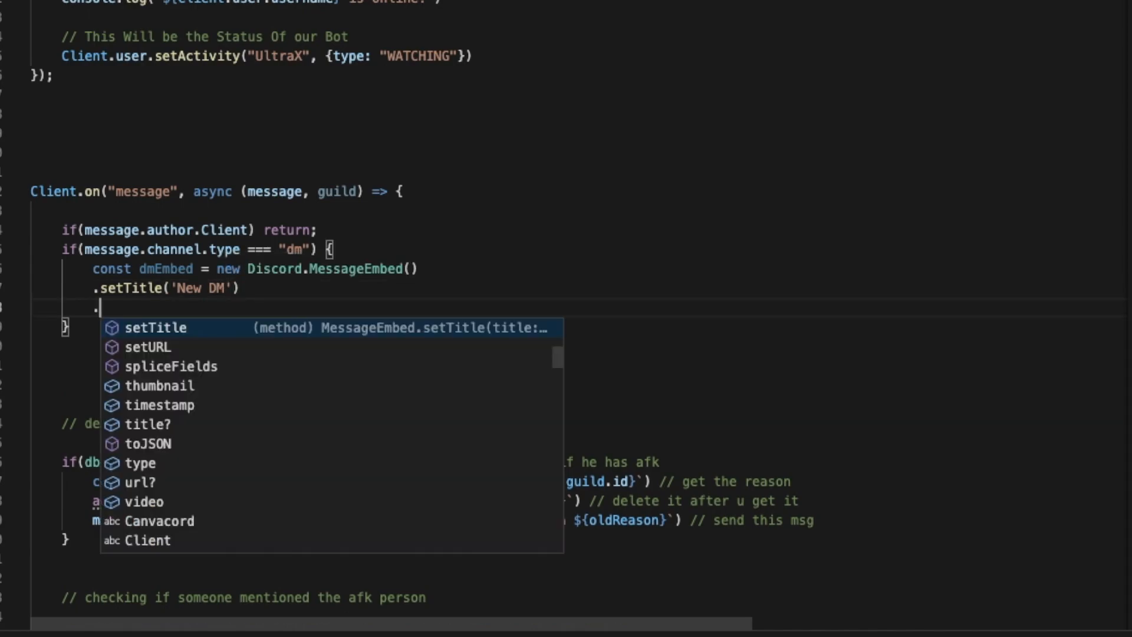
type(".setColor")
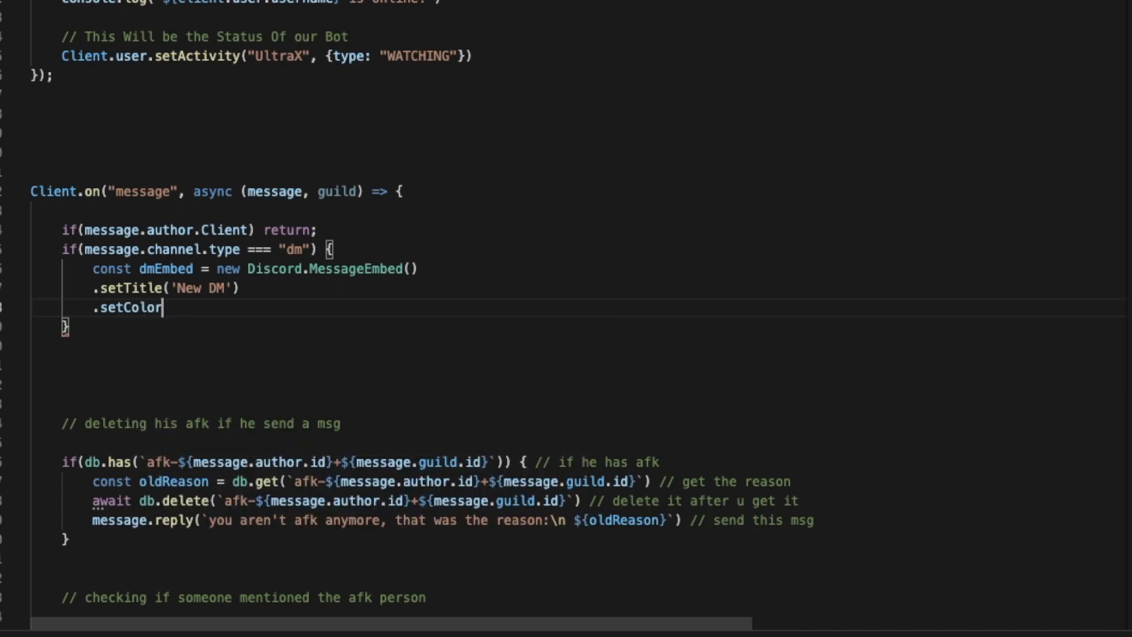
type("(\"RANDOM\")")
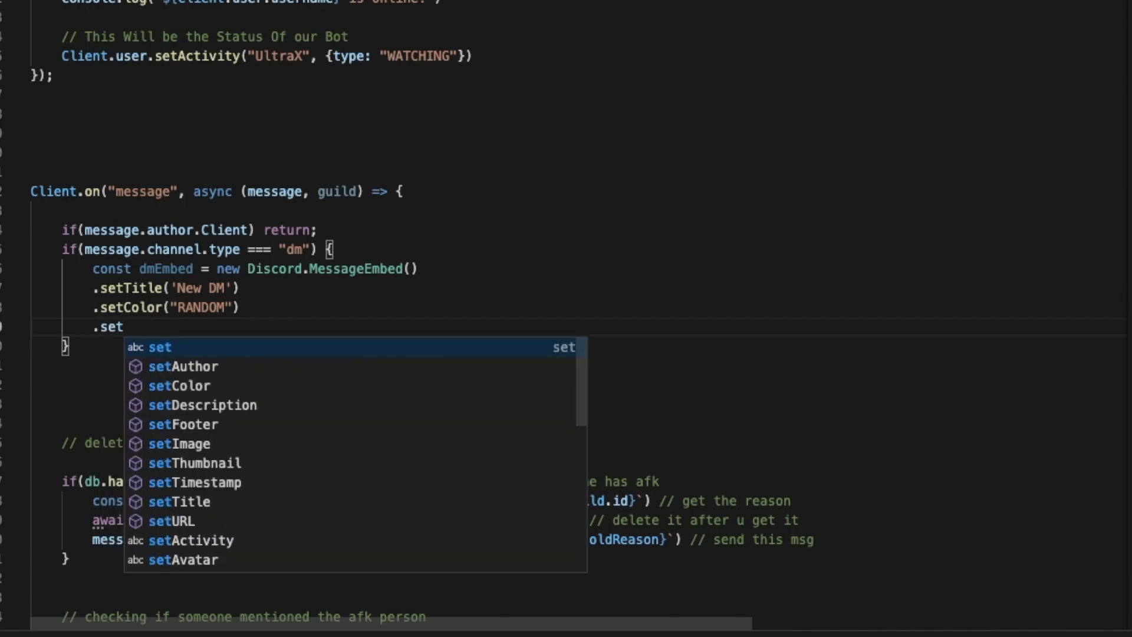
type("T")
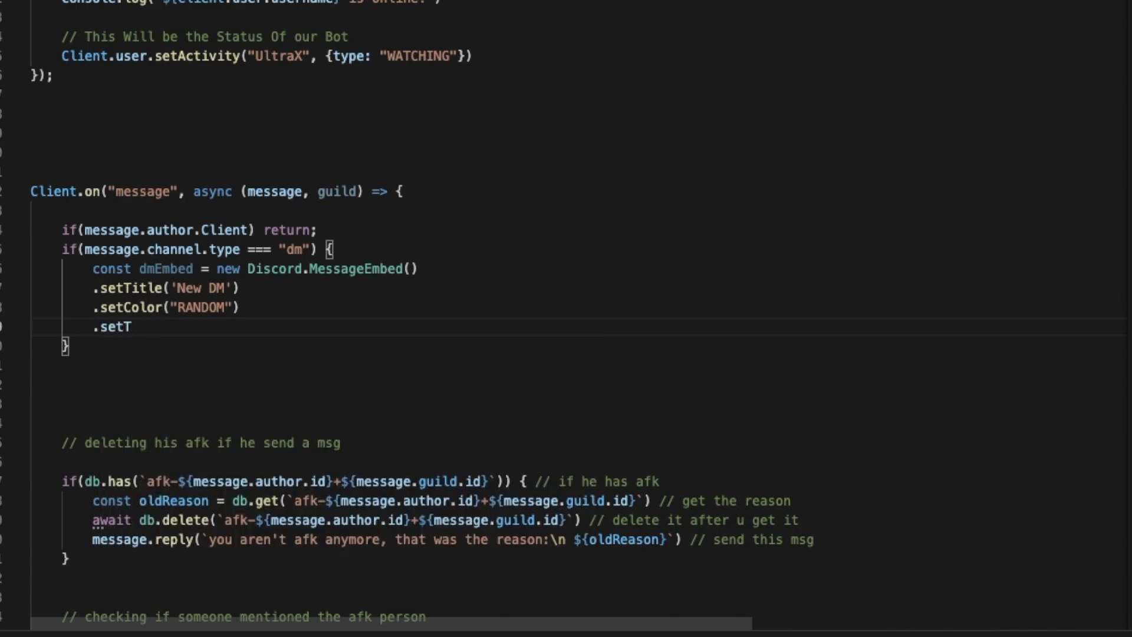
type("imp")
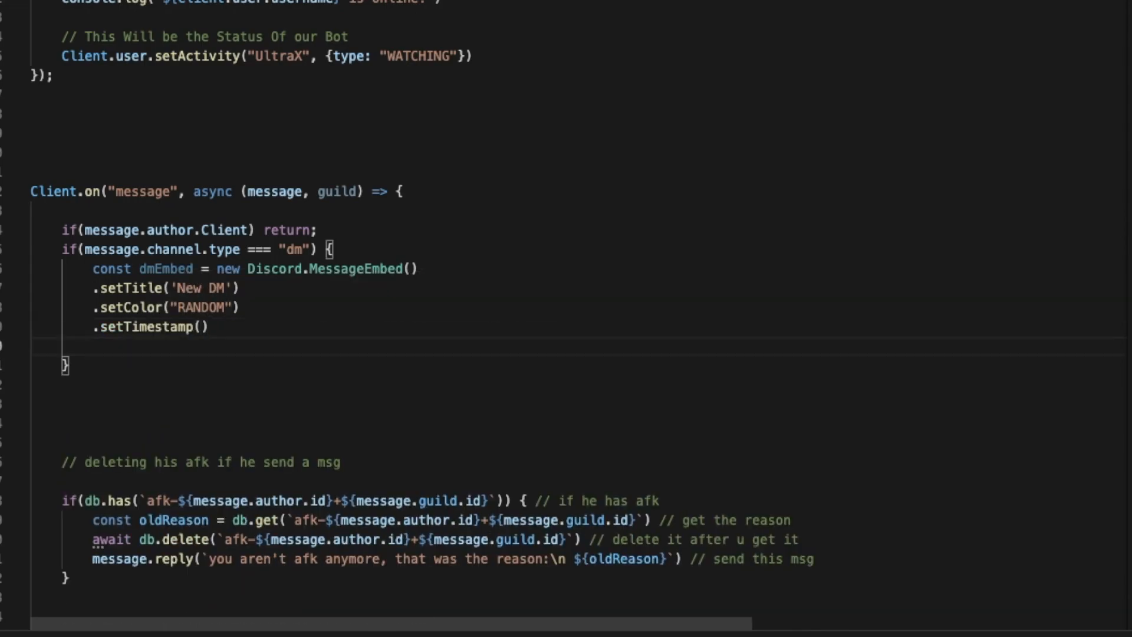
type(".")
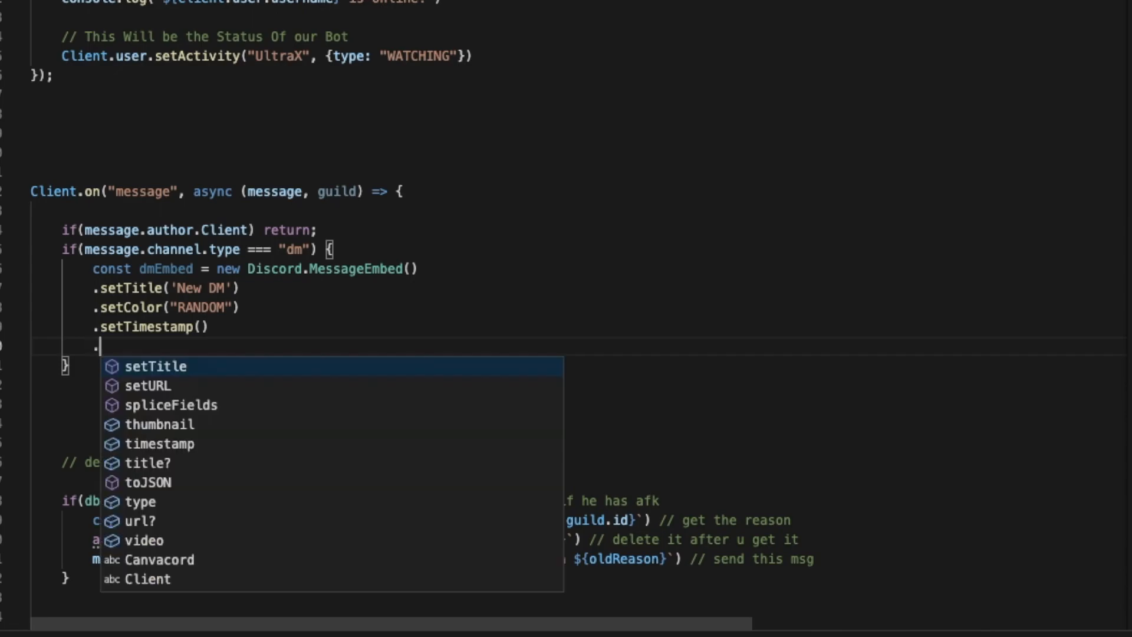
- Add .setDescription to dmEmbed, starting with a bold **User:** line showing message.author.tag
type("setDescription")
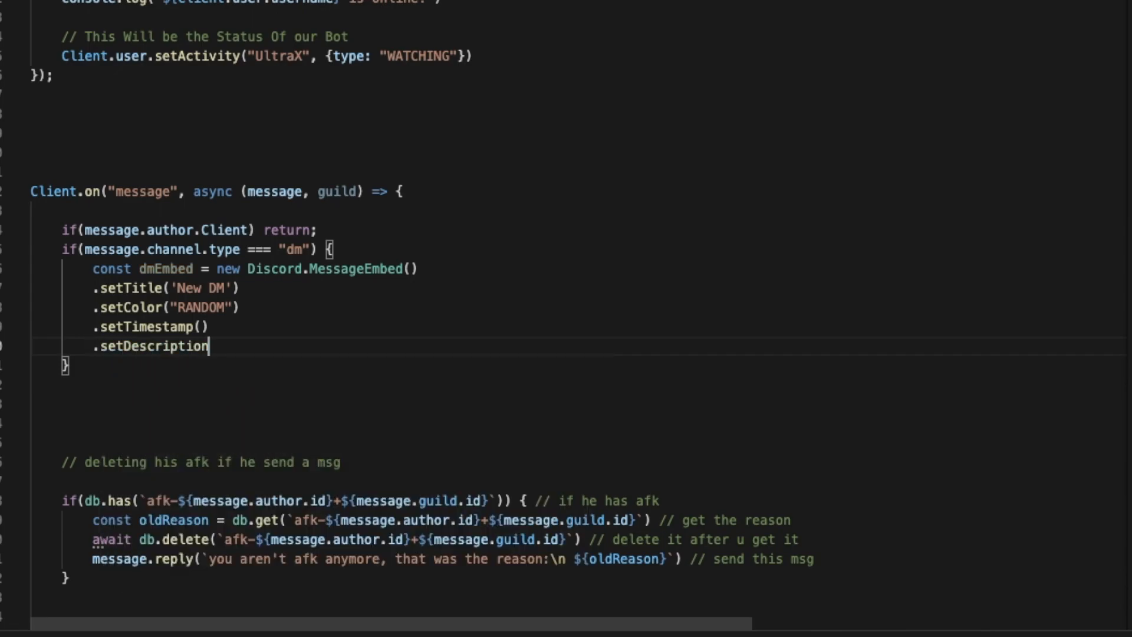
type("('')")
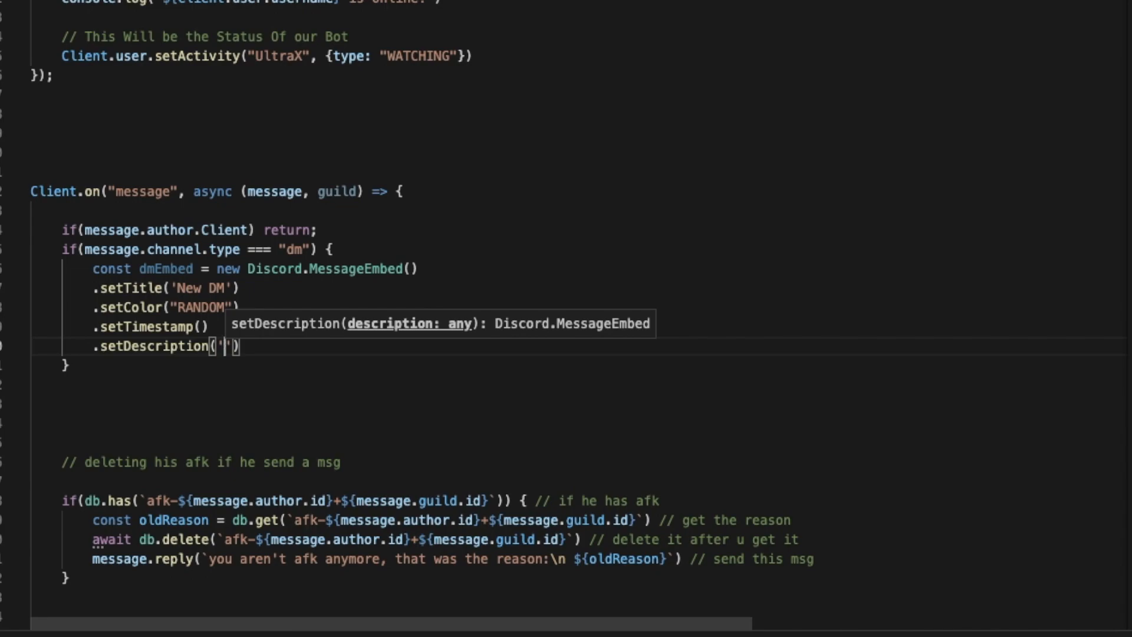
type("**")
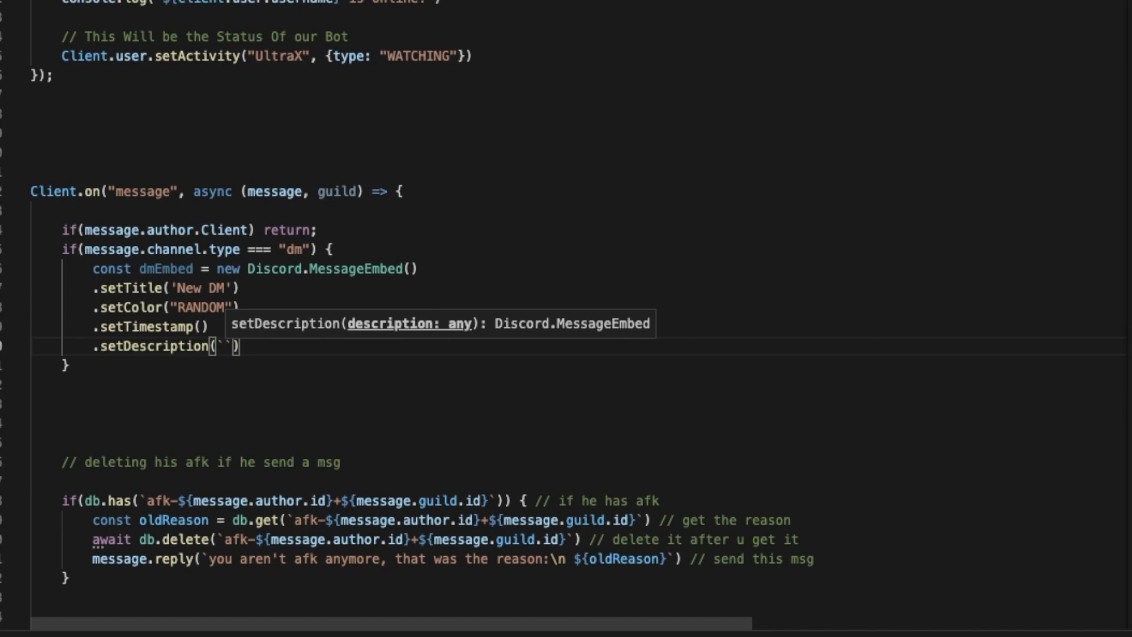
type("**Us")
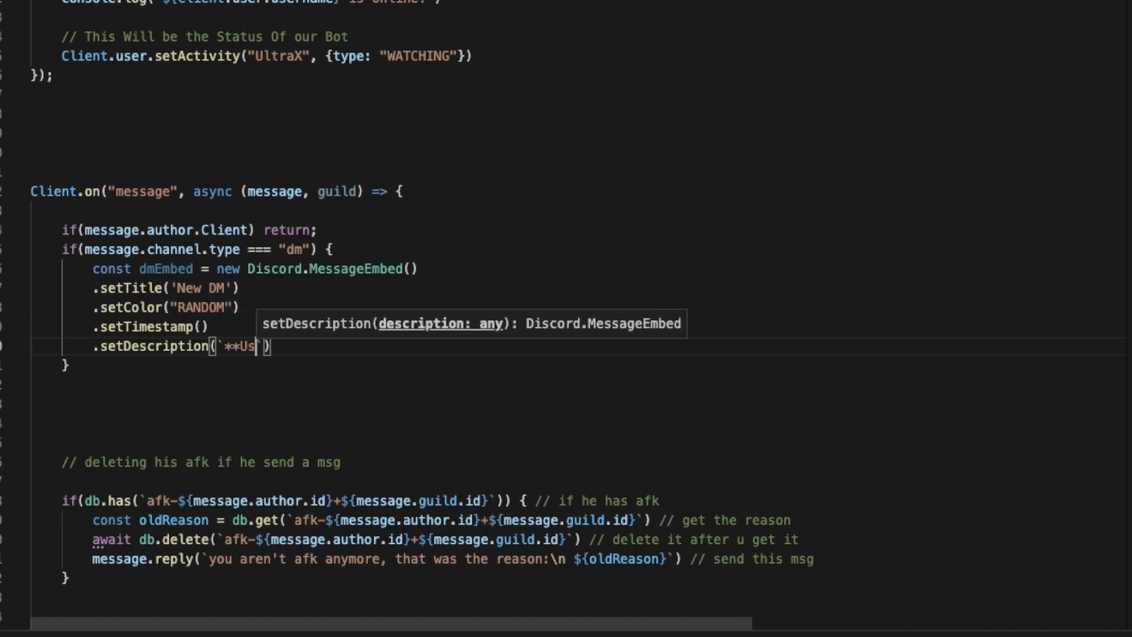
type("er")
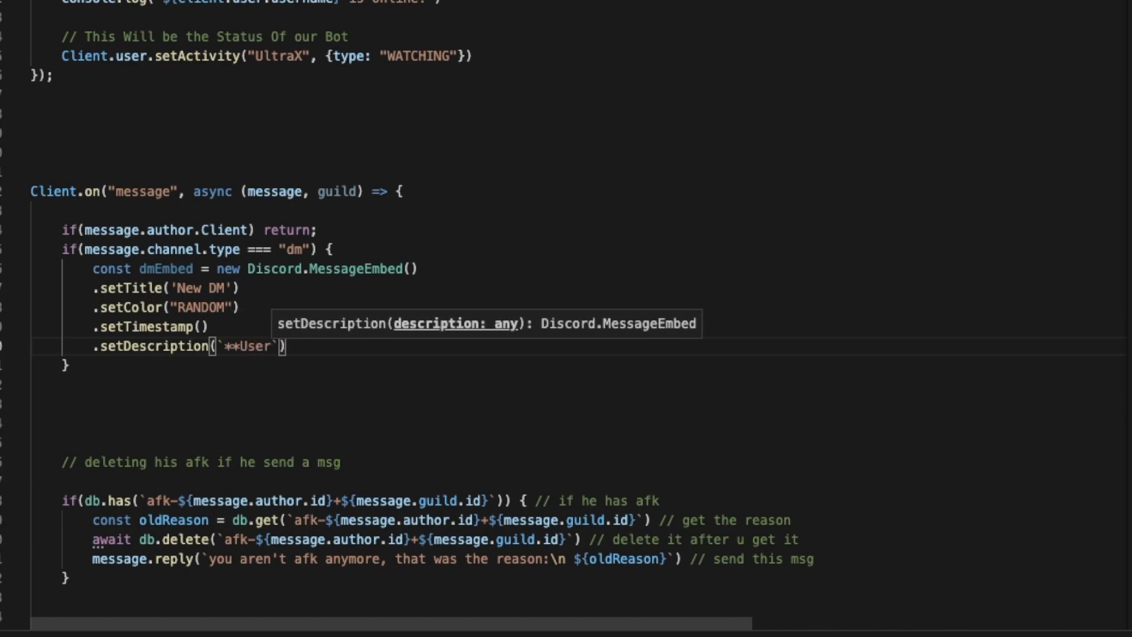
type(":")
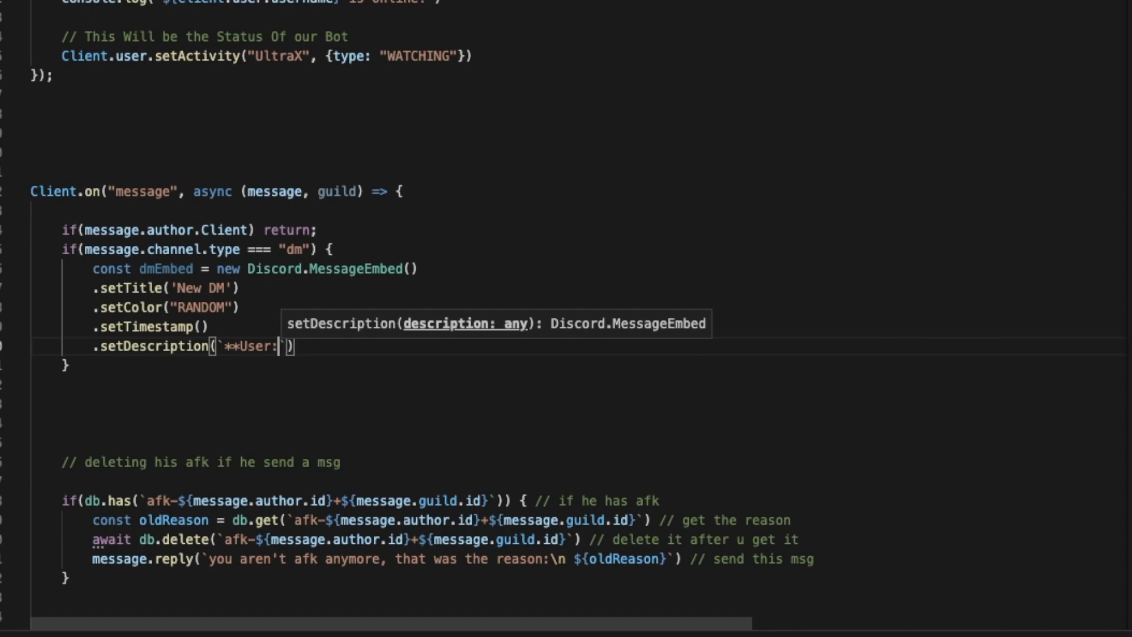
type("** $")
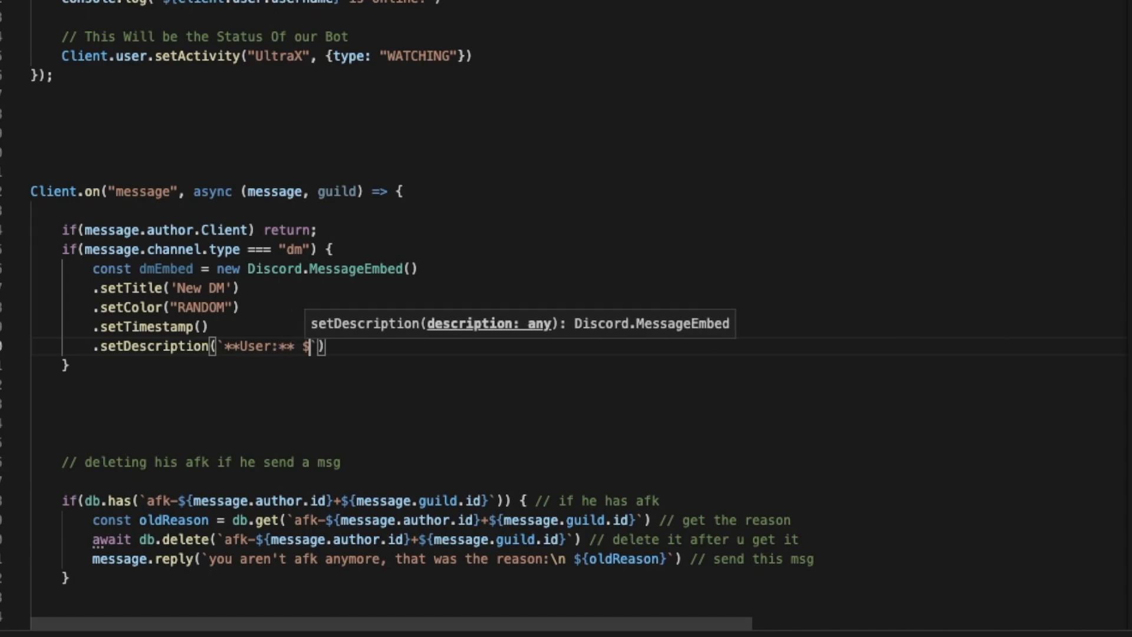
type("}")
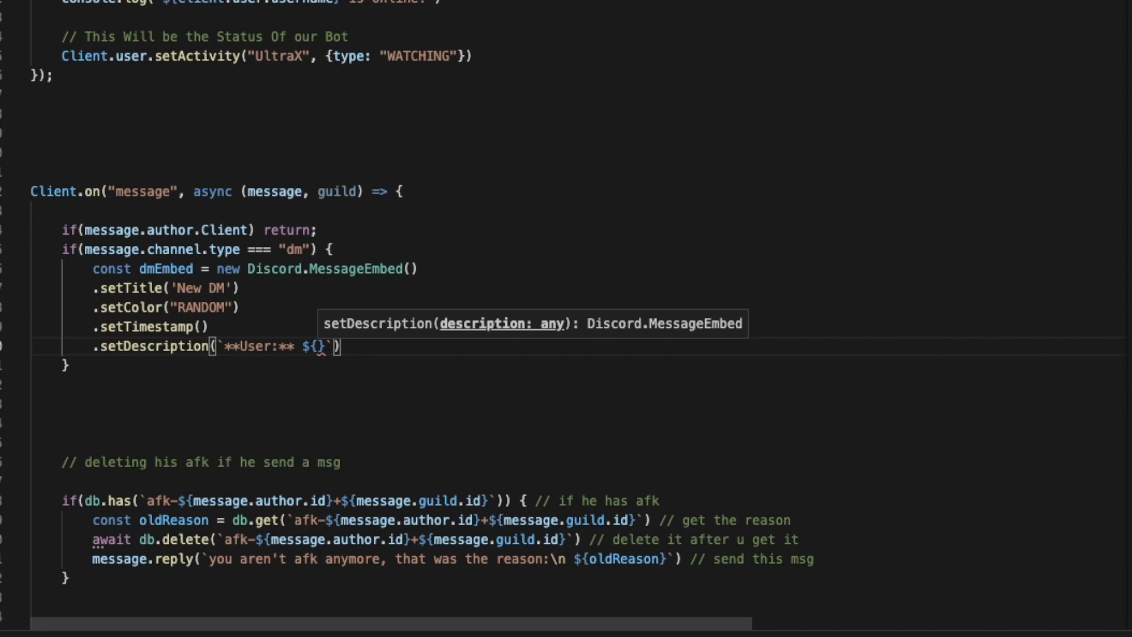
type("e")
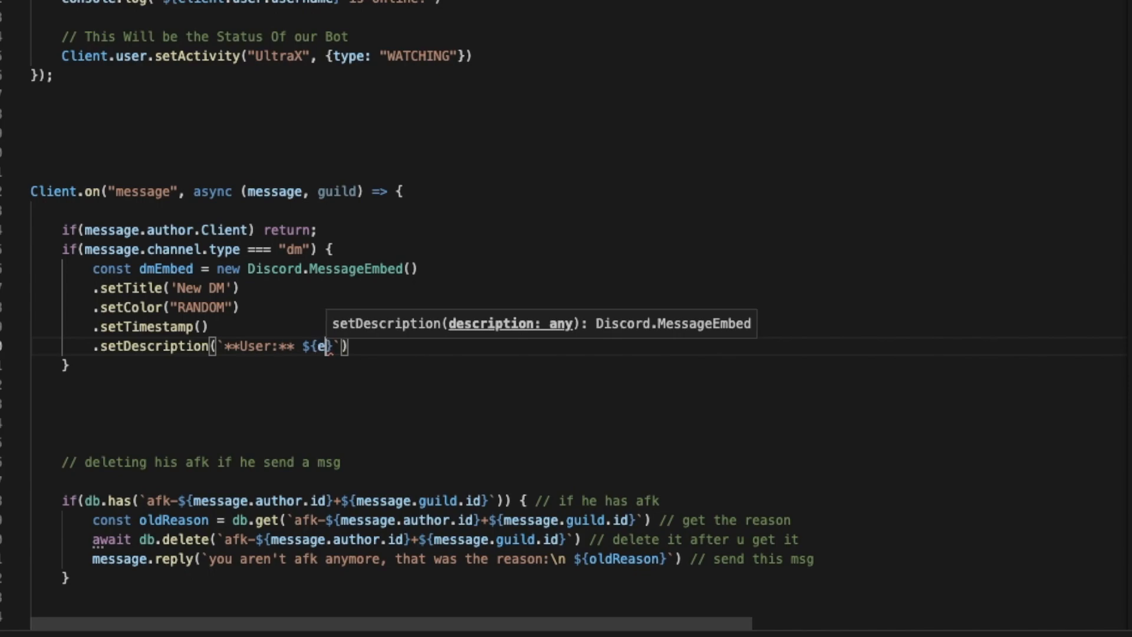
type("essage")
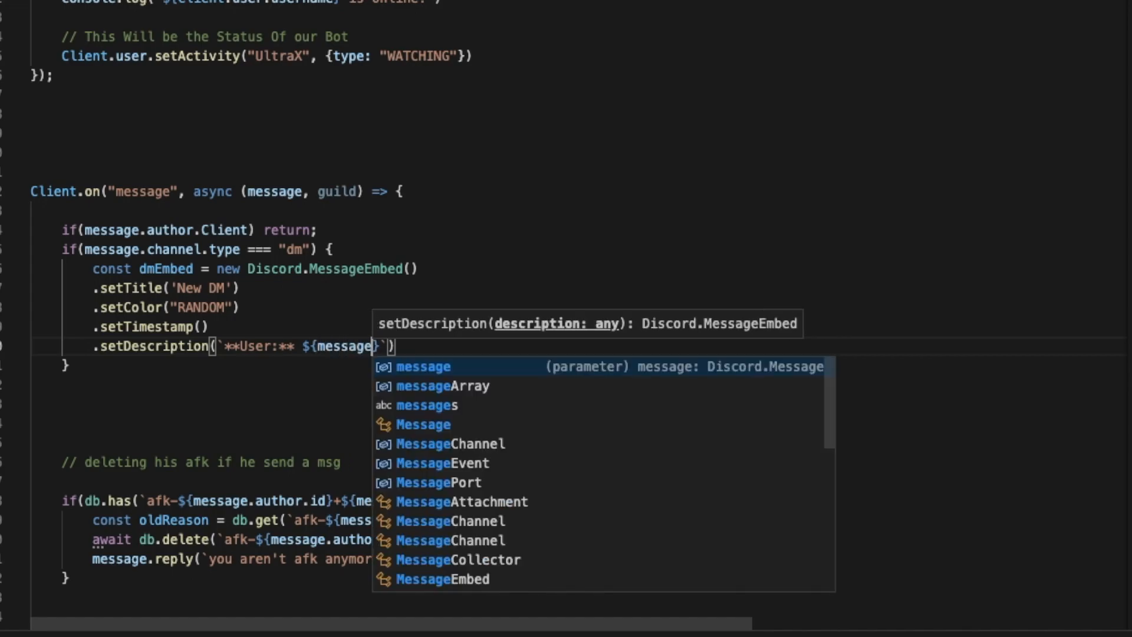
type(".author.")
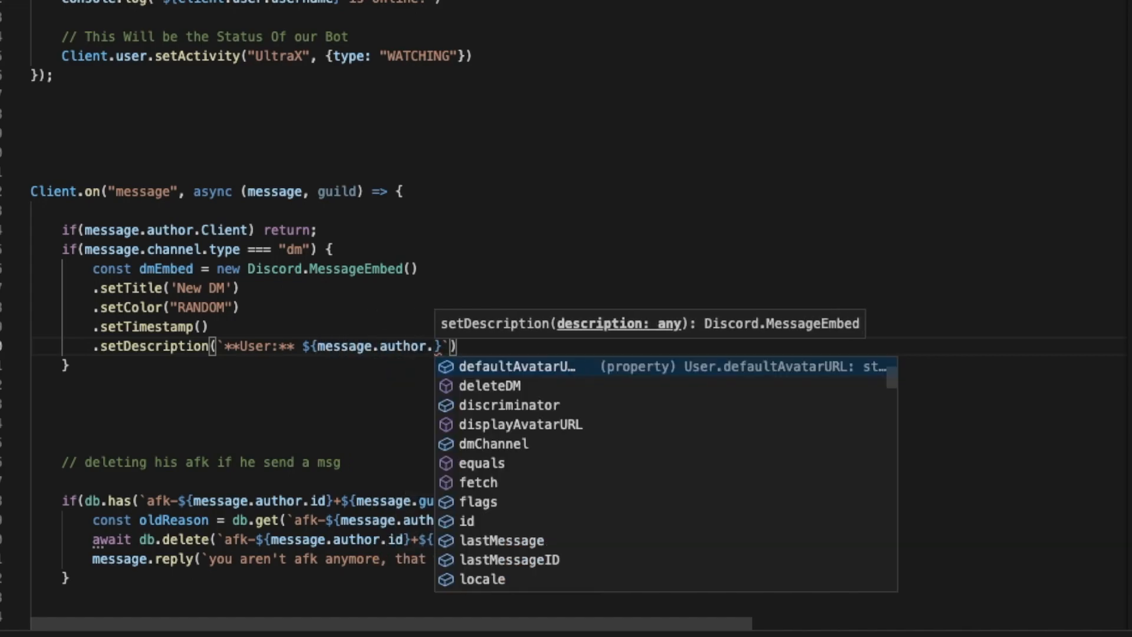
type("tag")
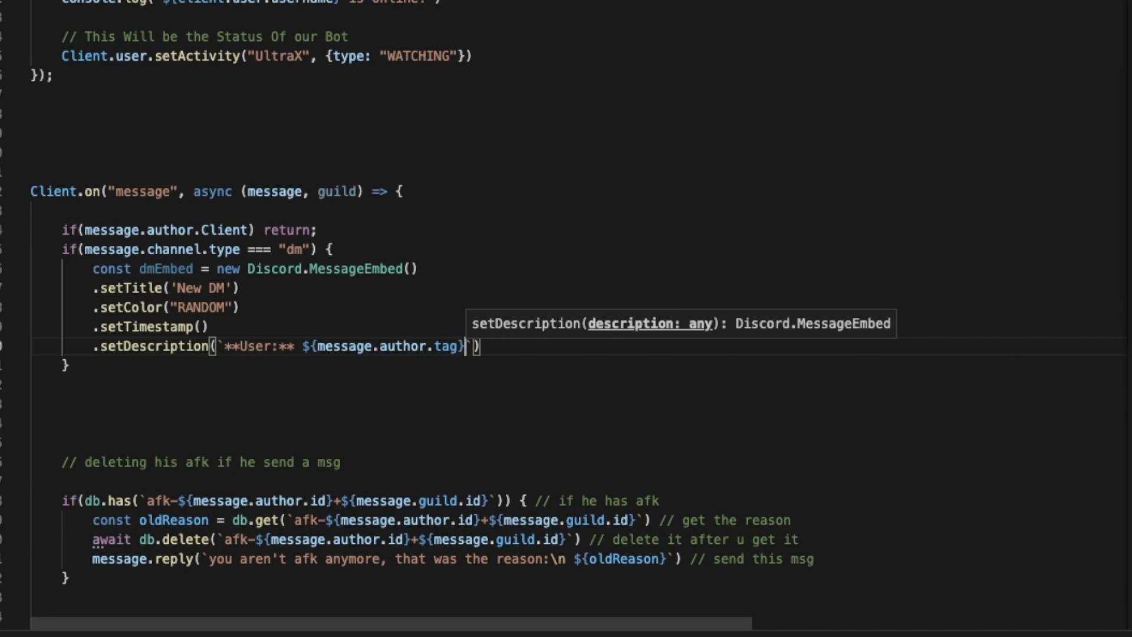
type("\\n")
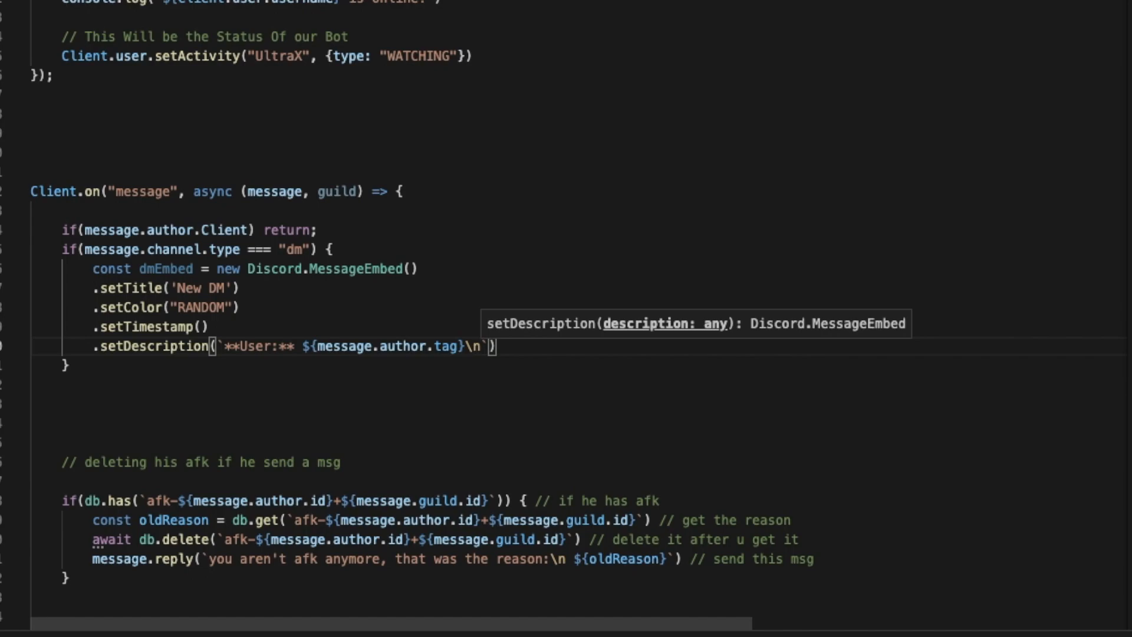
- Extend the description with **User ID:** message.author.id, **At:** new Date() and a code-block **Content:** line
type("**")
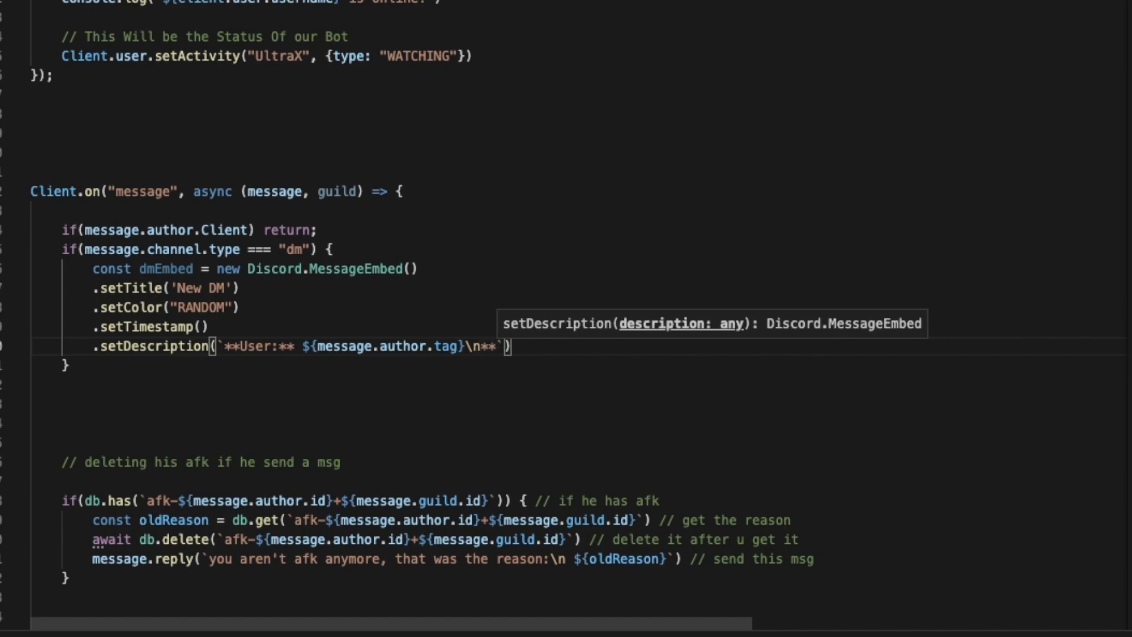
type("User")
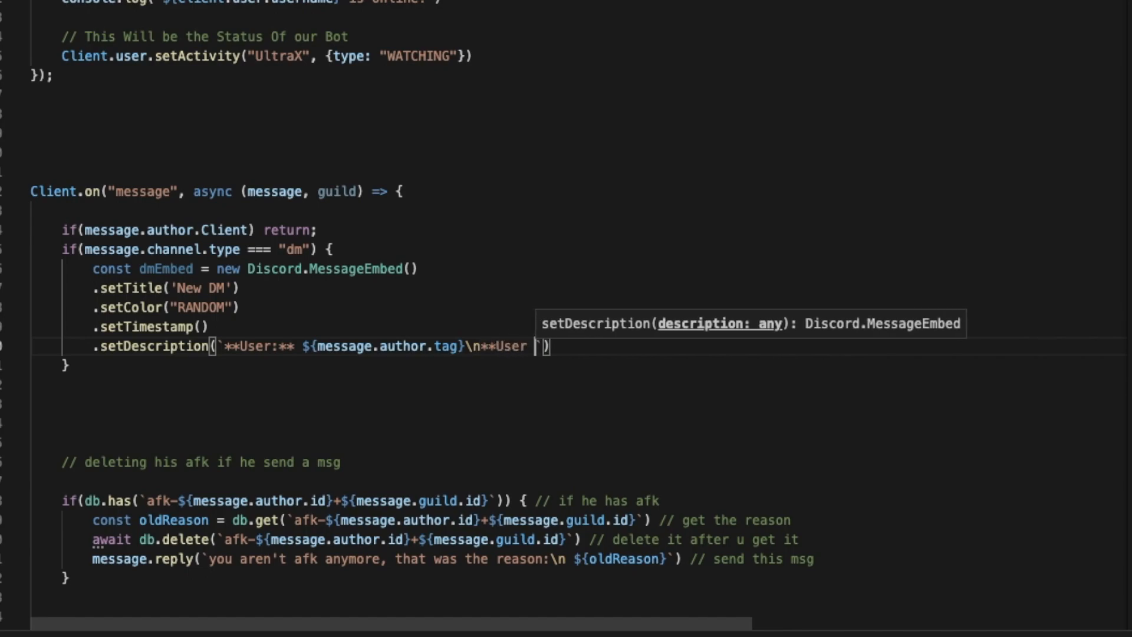
type("ID:**")
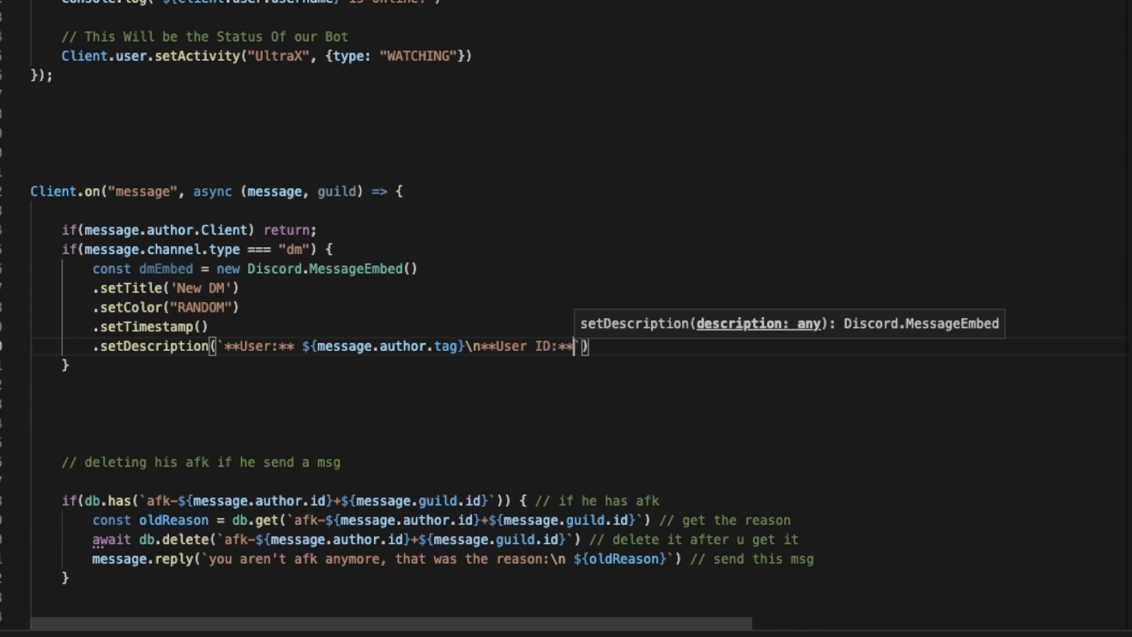
type("${}")
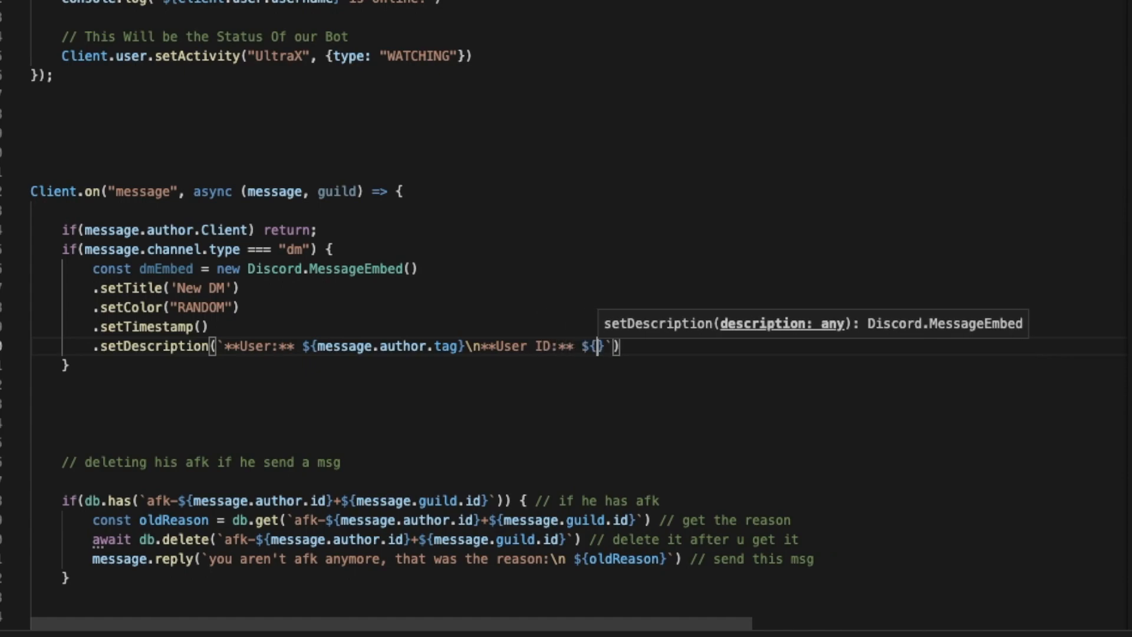
type("message.a")
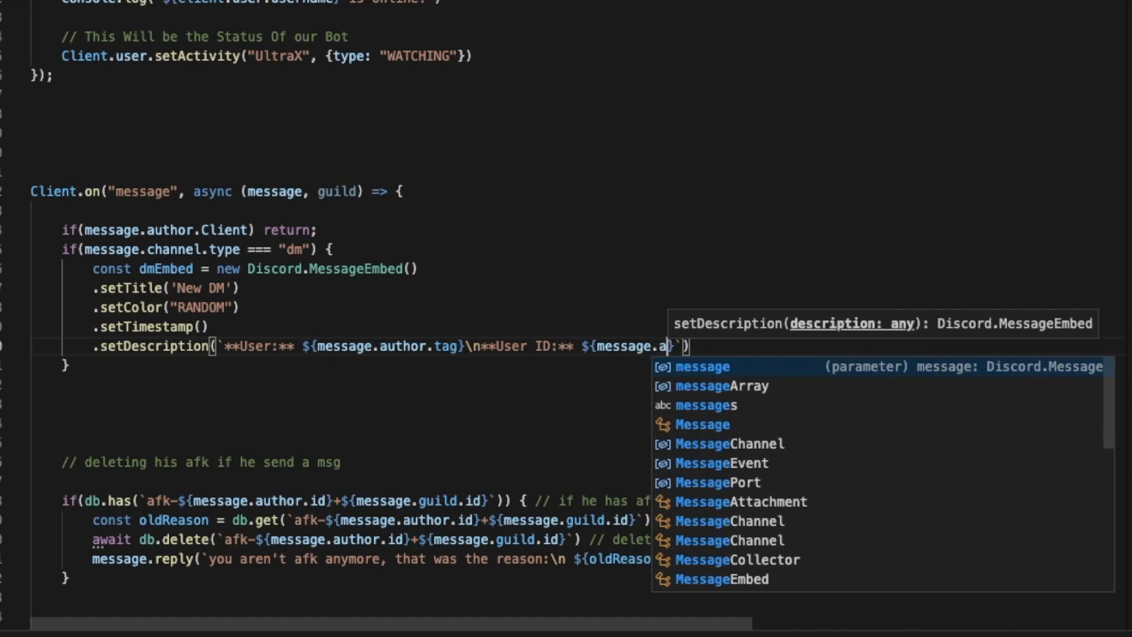
type("uthor.id")
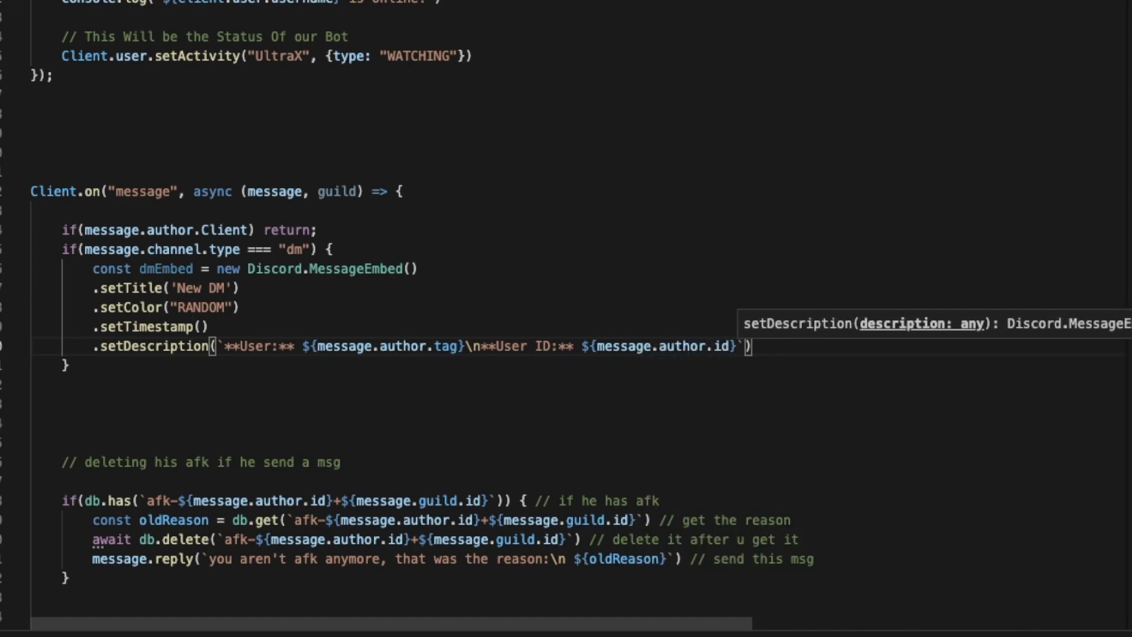
type("\\n")
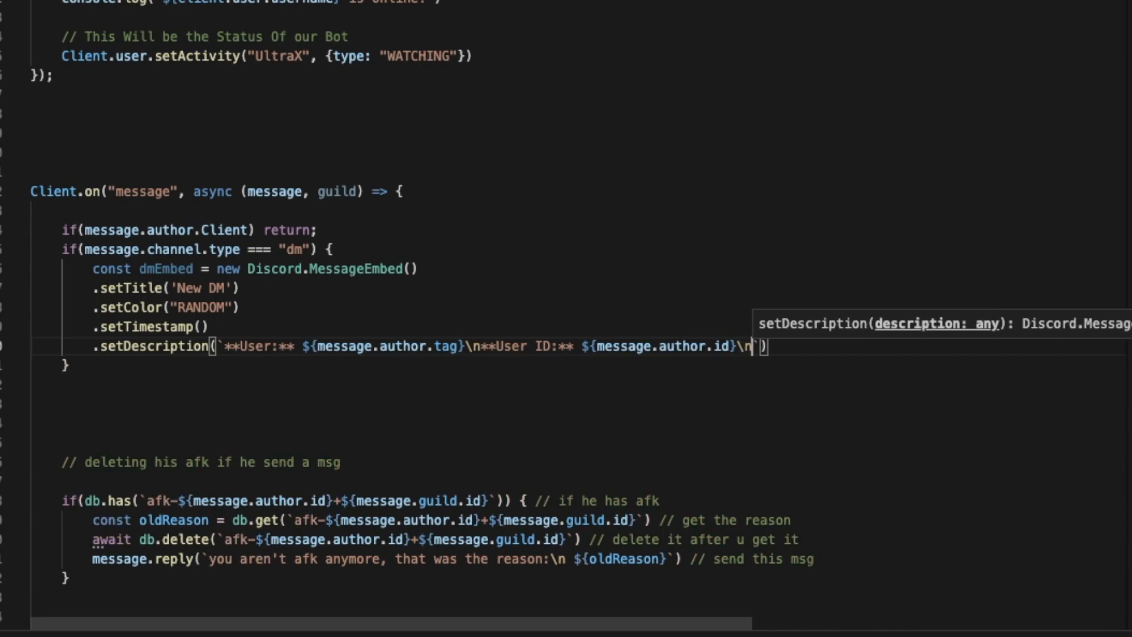
type("*")
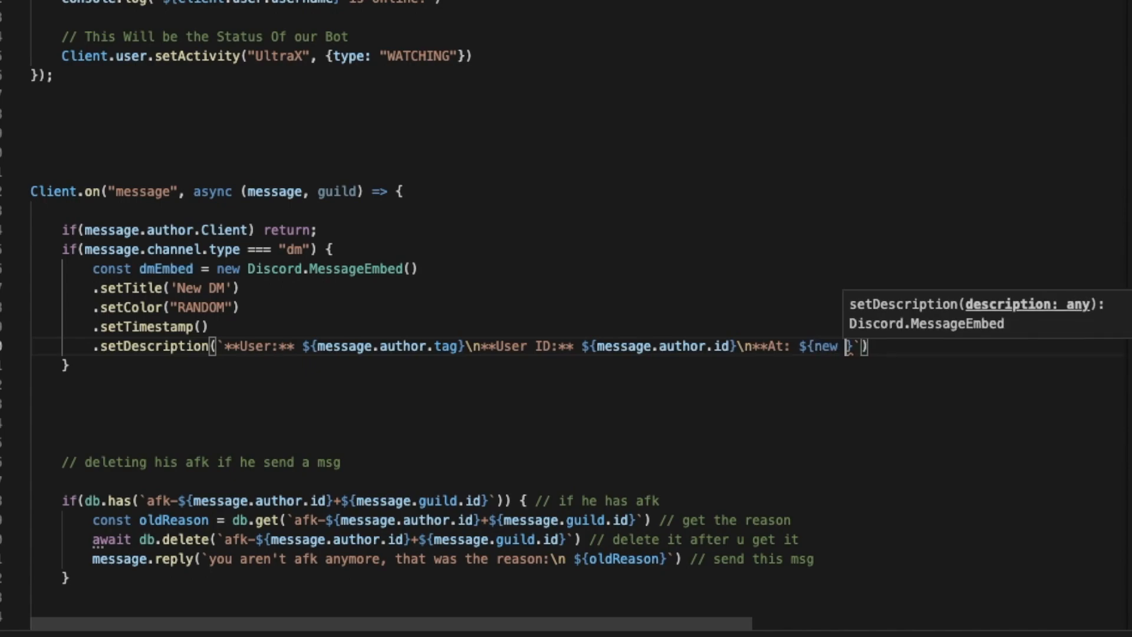
type("Date(")
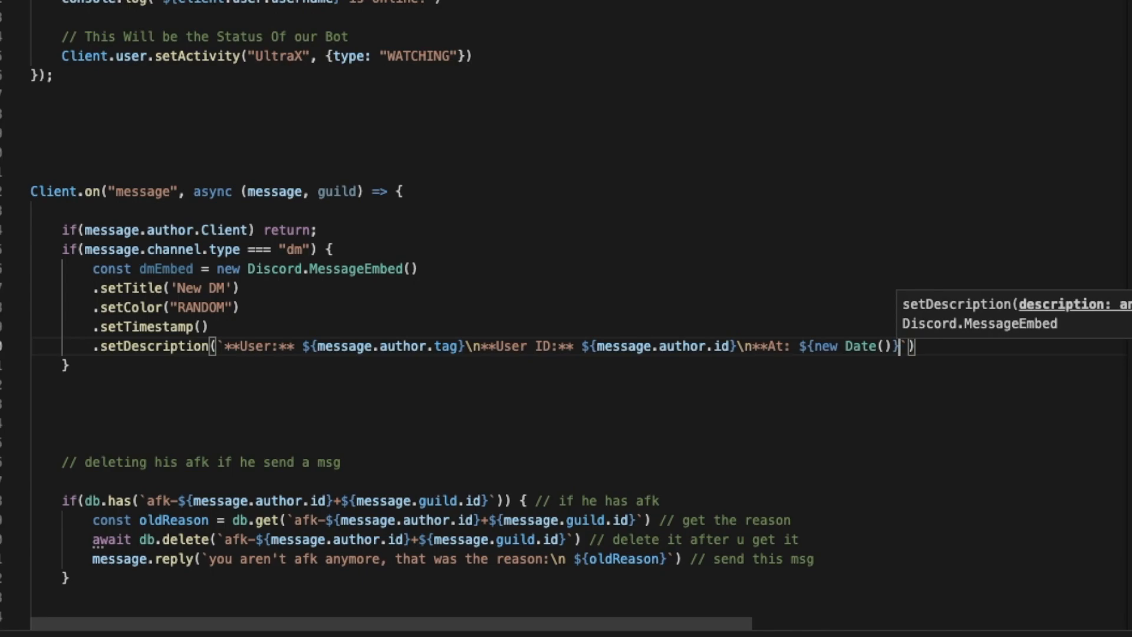
type("\\n\\n")
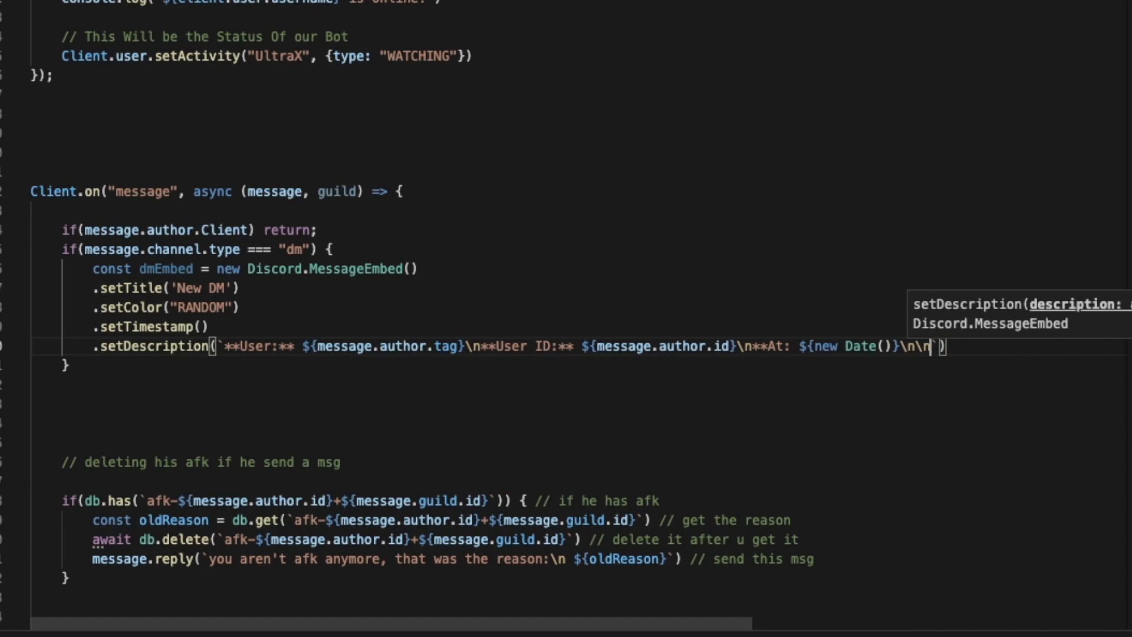
type("**")
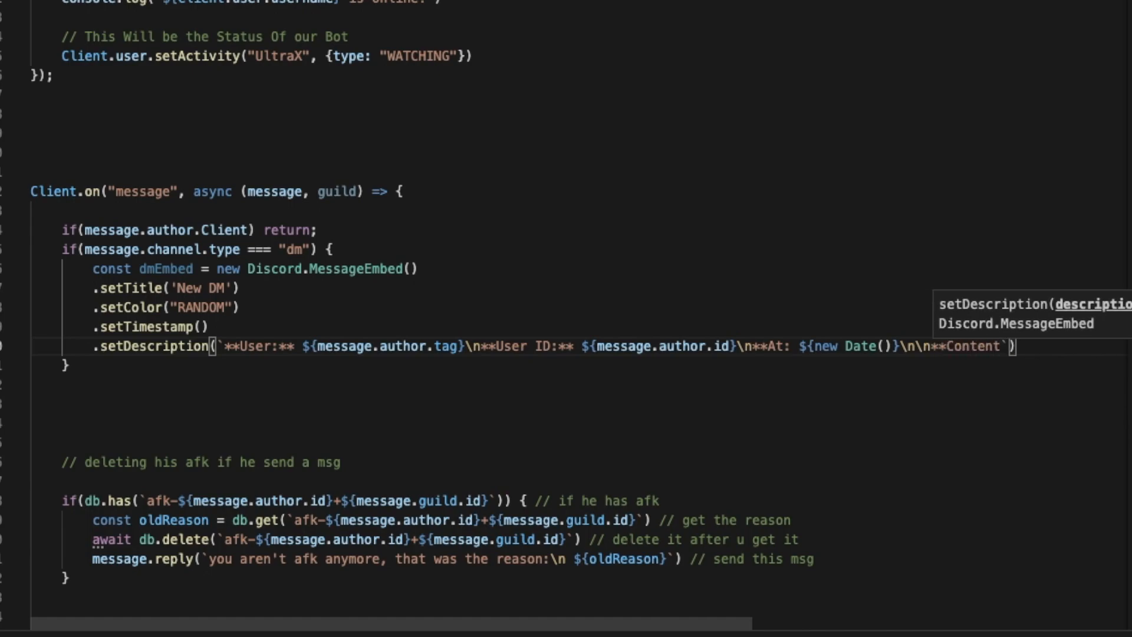
type("**")
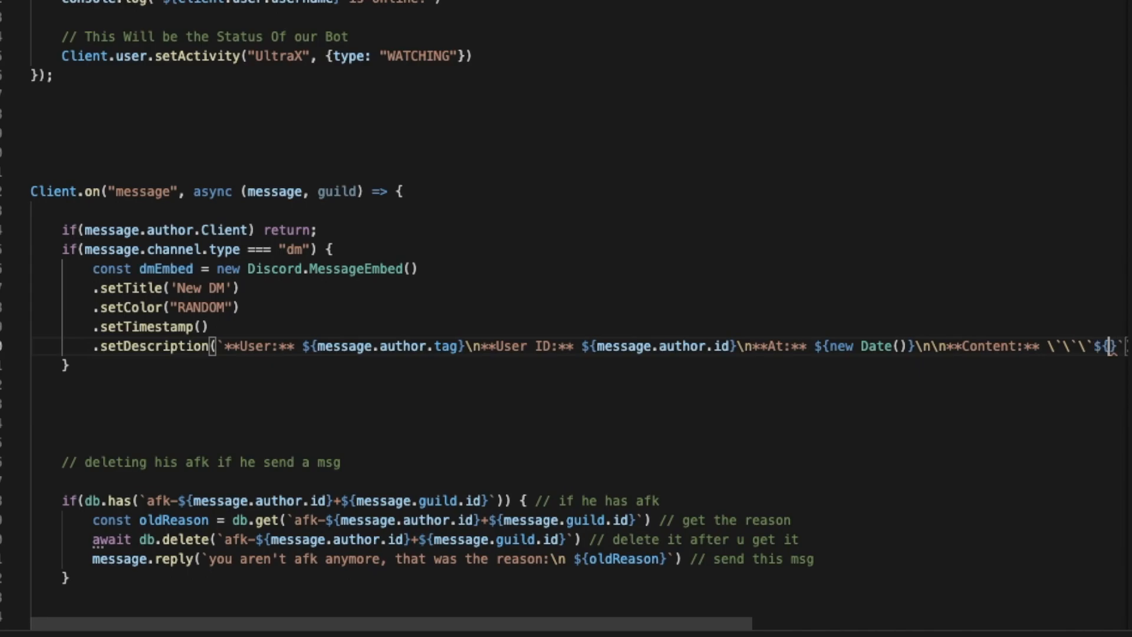
scroll("right", 3)
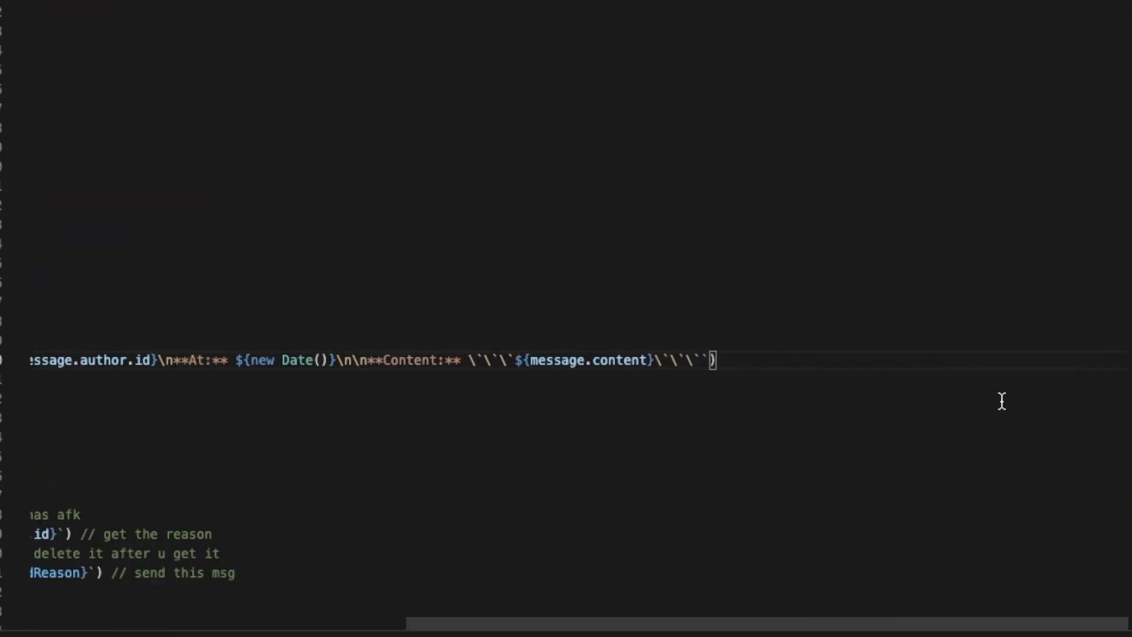
mouse_move(892, 361)
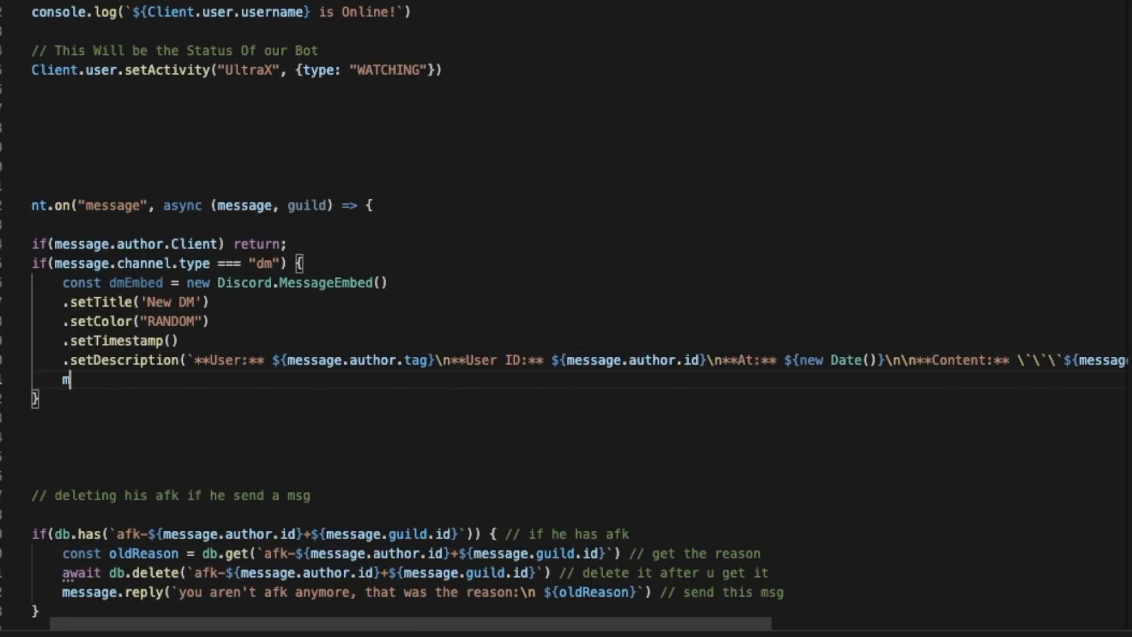
type("essage.cha")
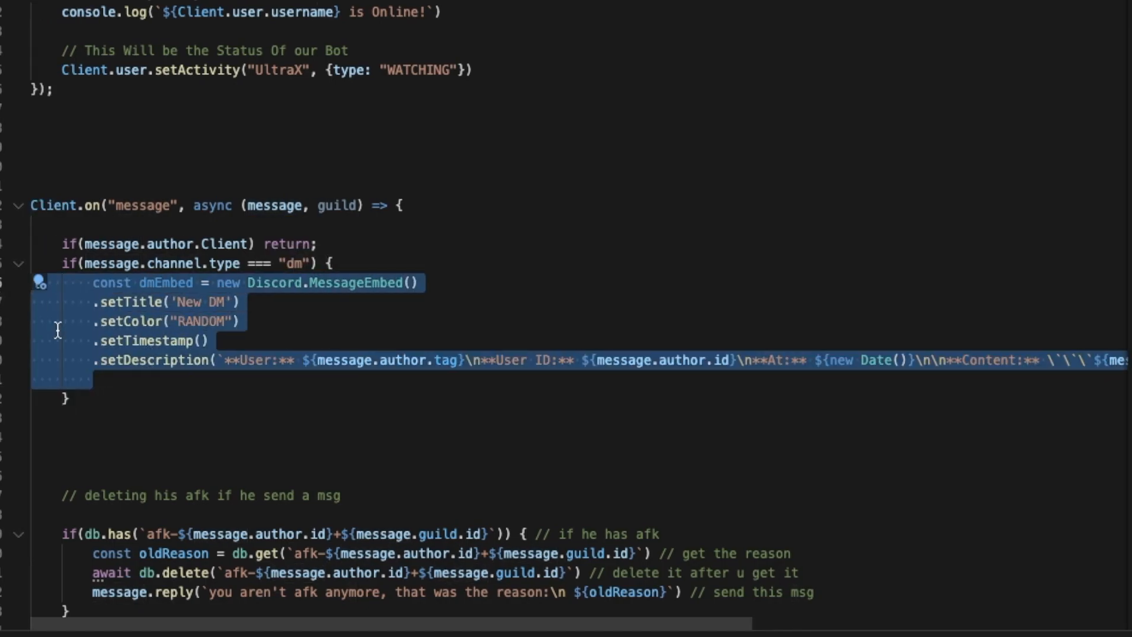
left_click(165, 380)
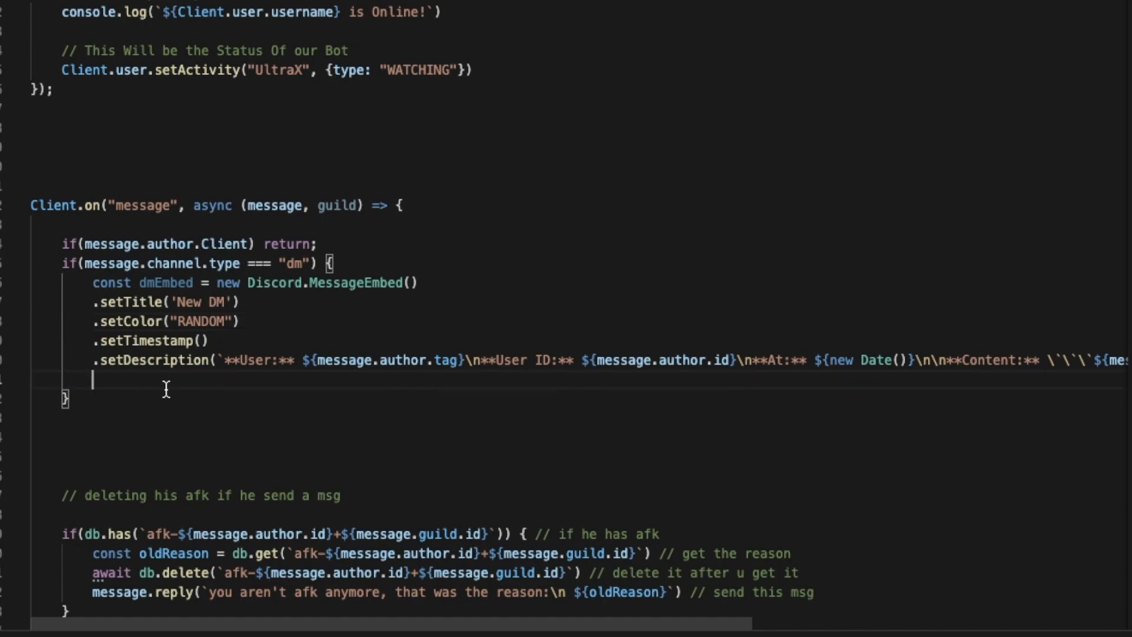
key("Enter")
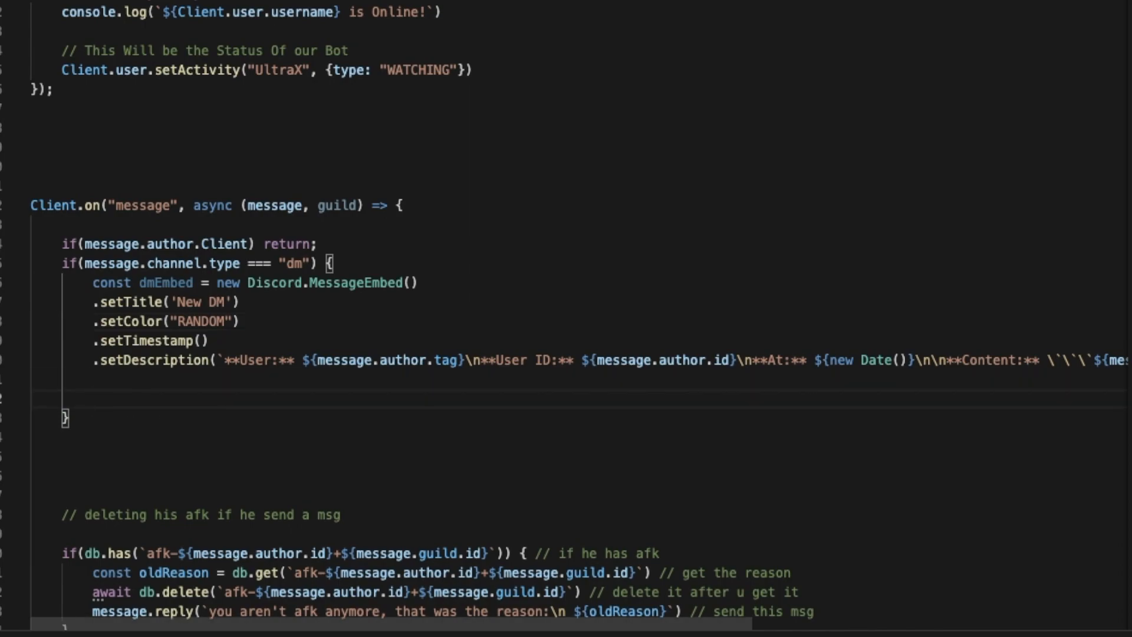
type("d")
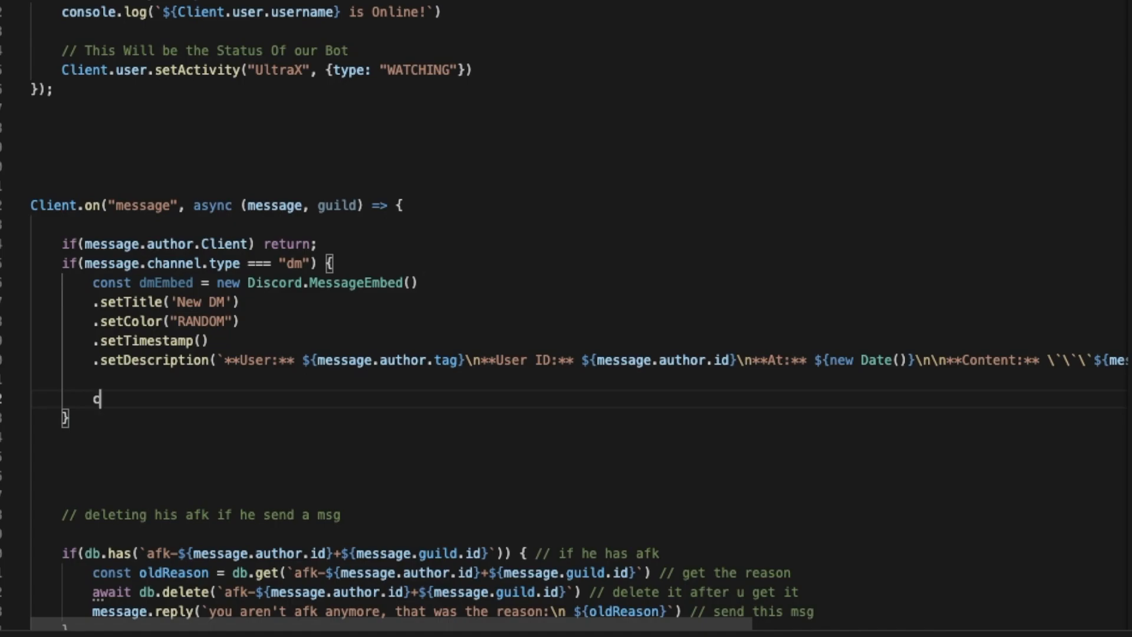
type("onst")
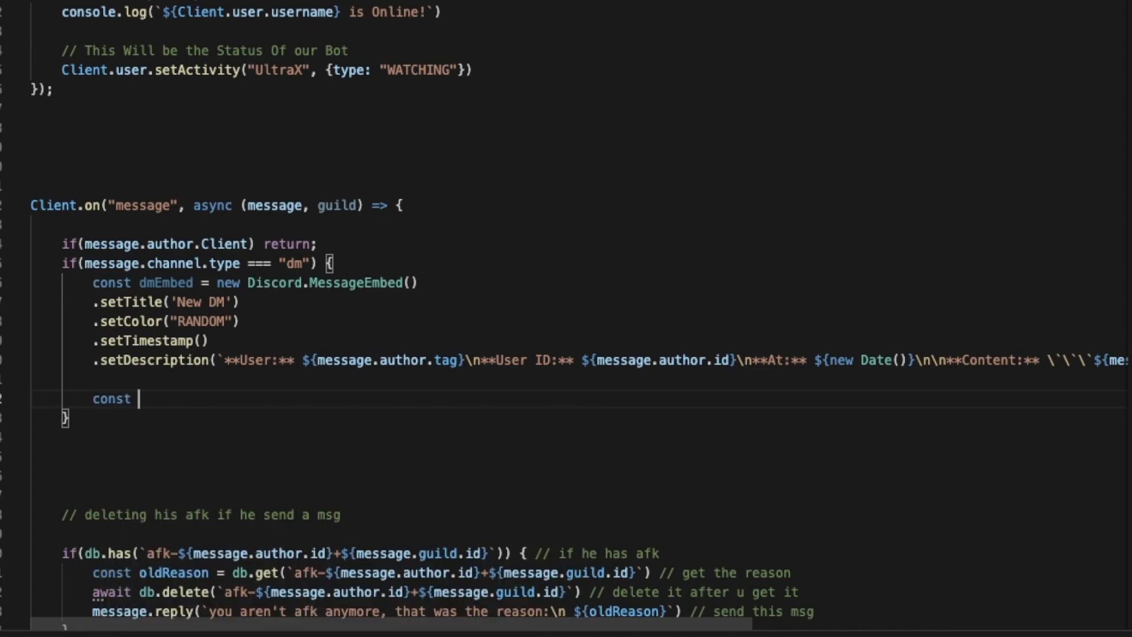
type("DMC")
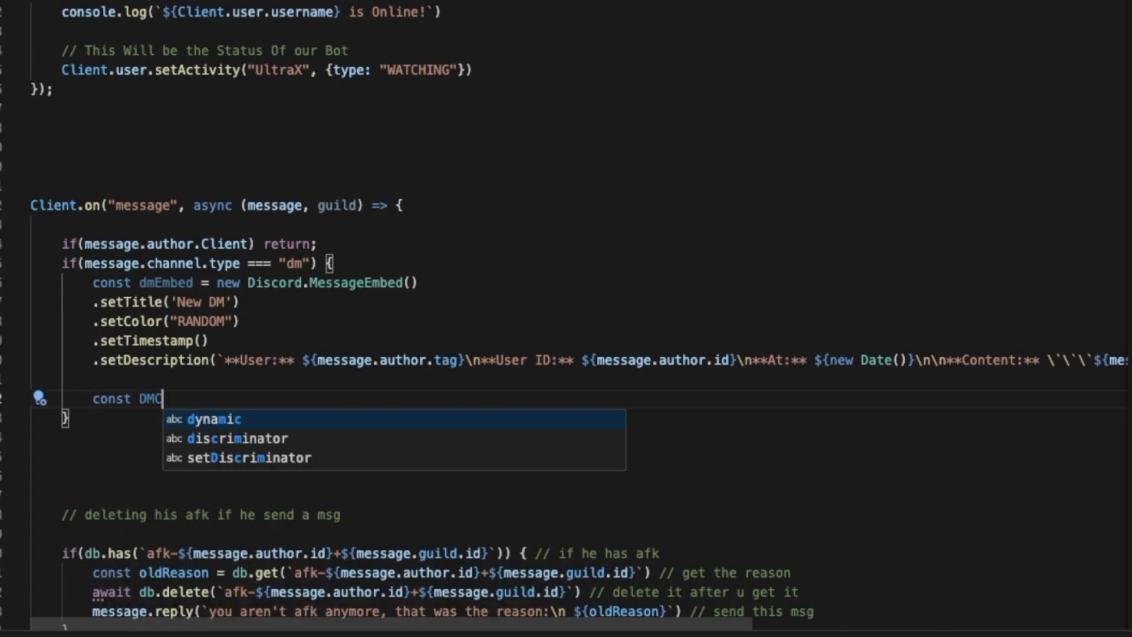
type("=")
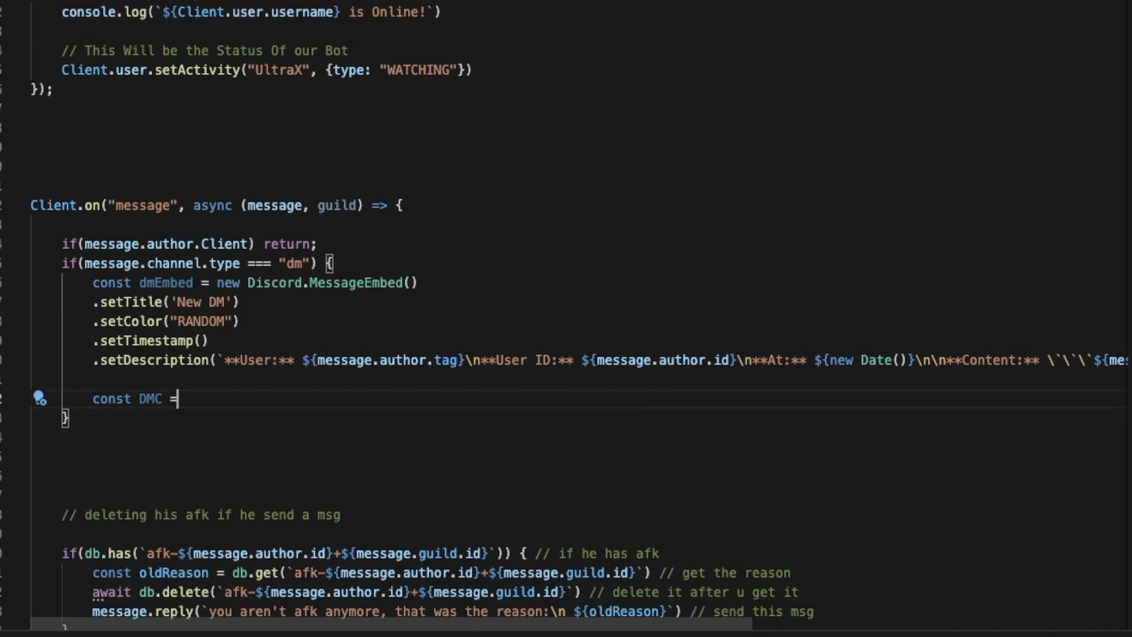
type("C")
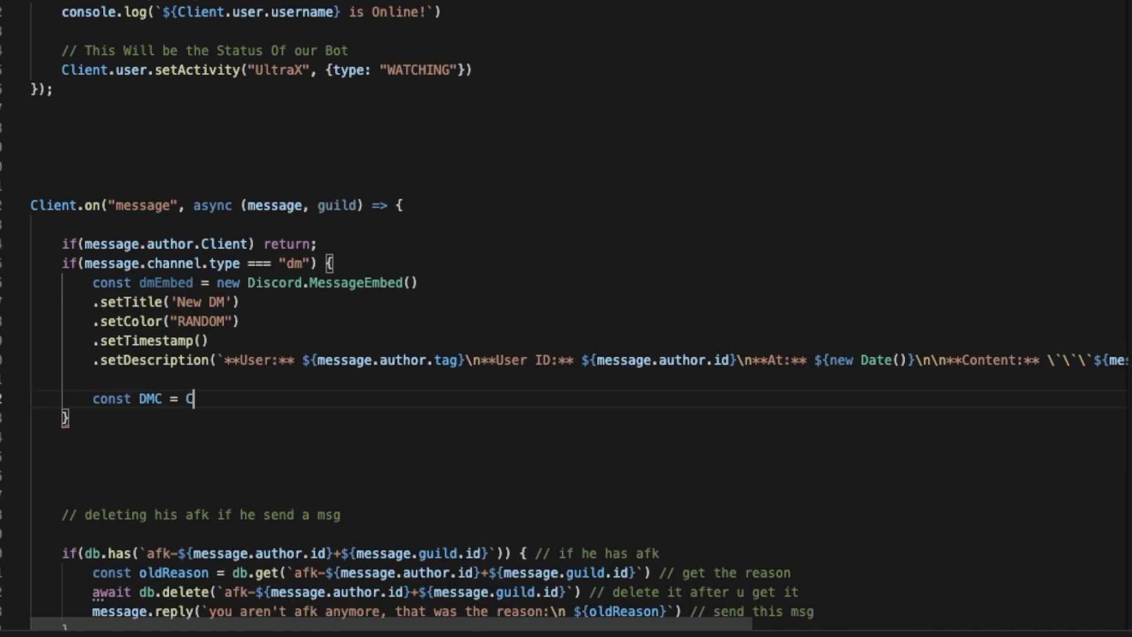
type("lient.")
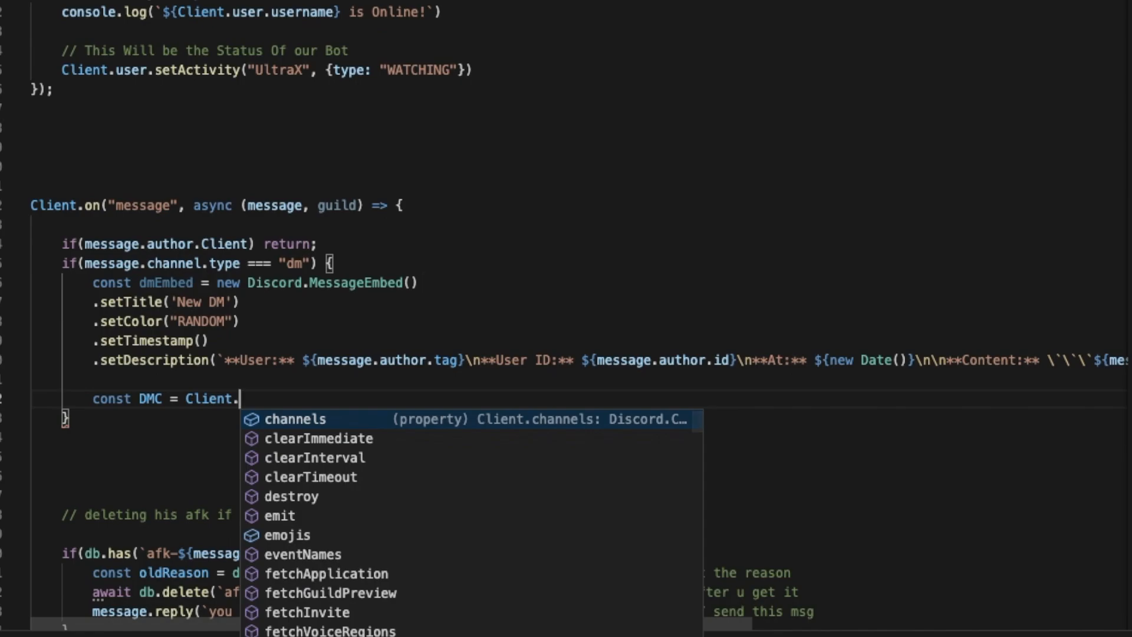
type("channels.cache.get('")
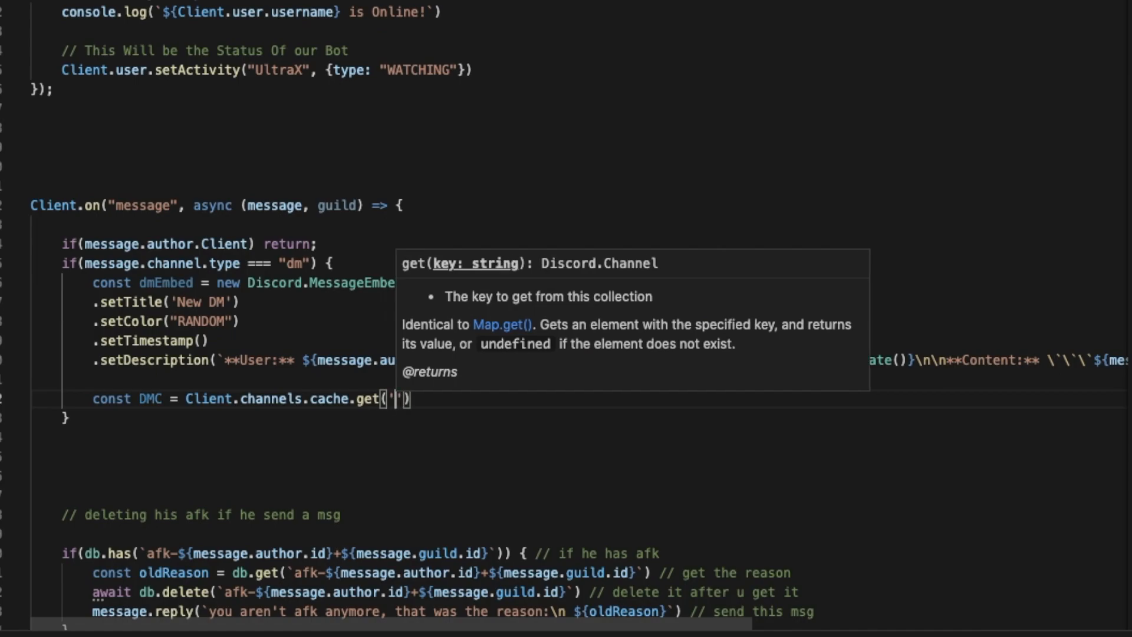
mouse_move(331, 412)
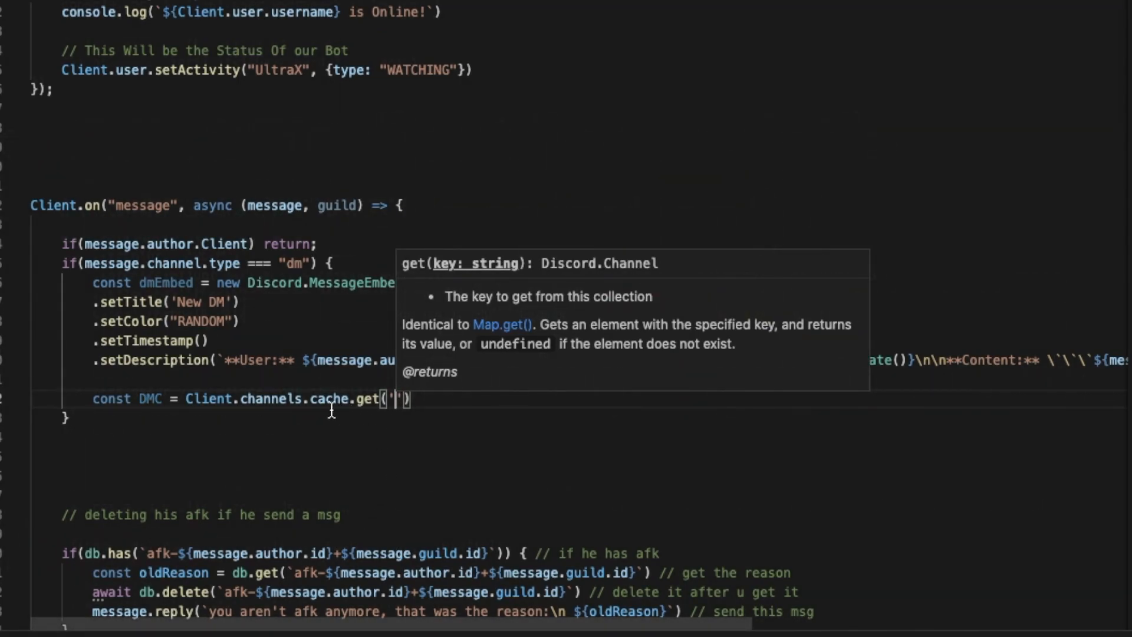
mouse_move(179, 339)
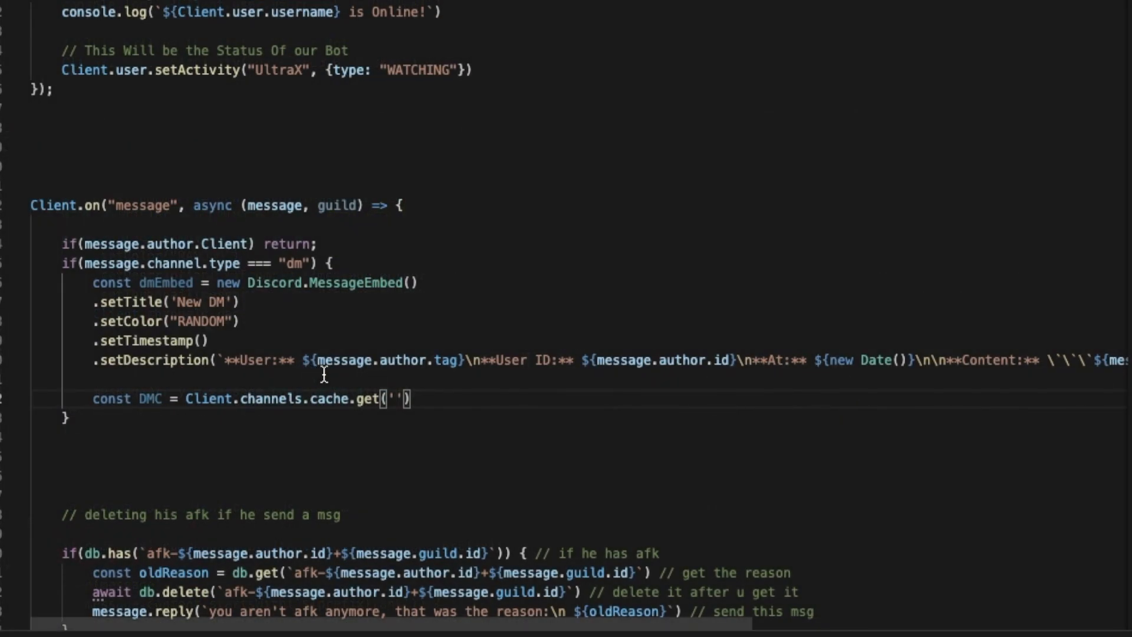
mouse_move(418, 397)
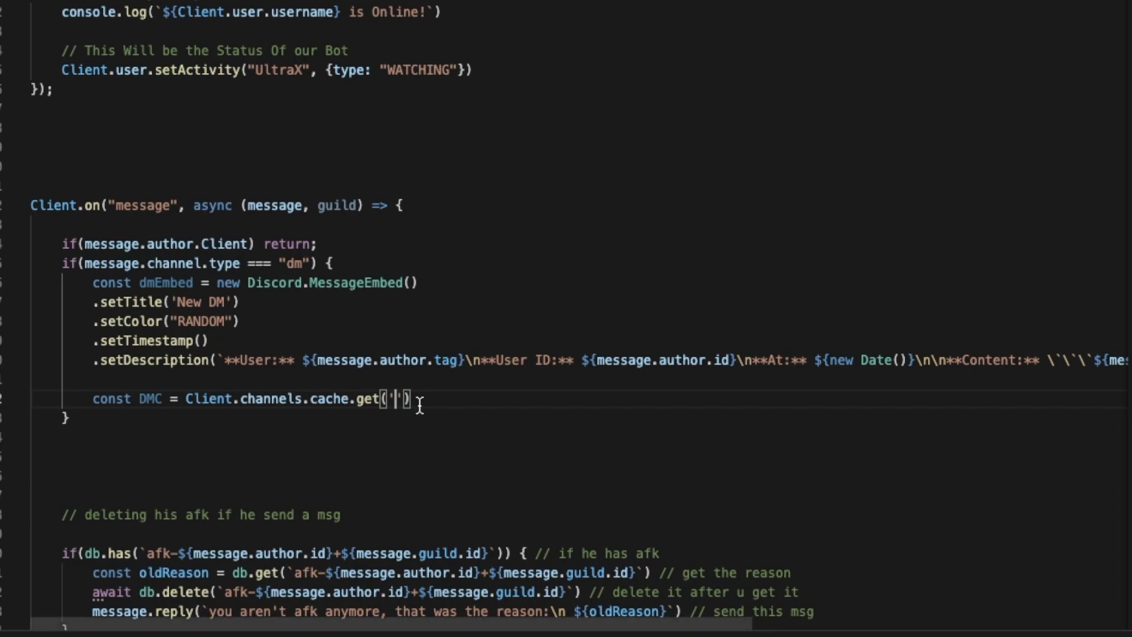
type("830362736420061225")
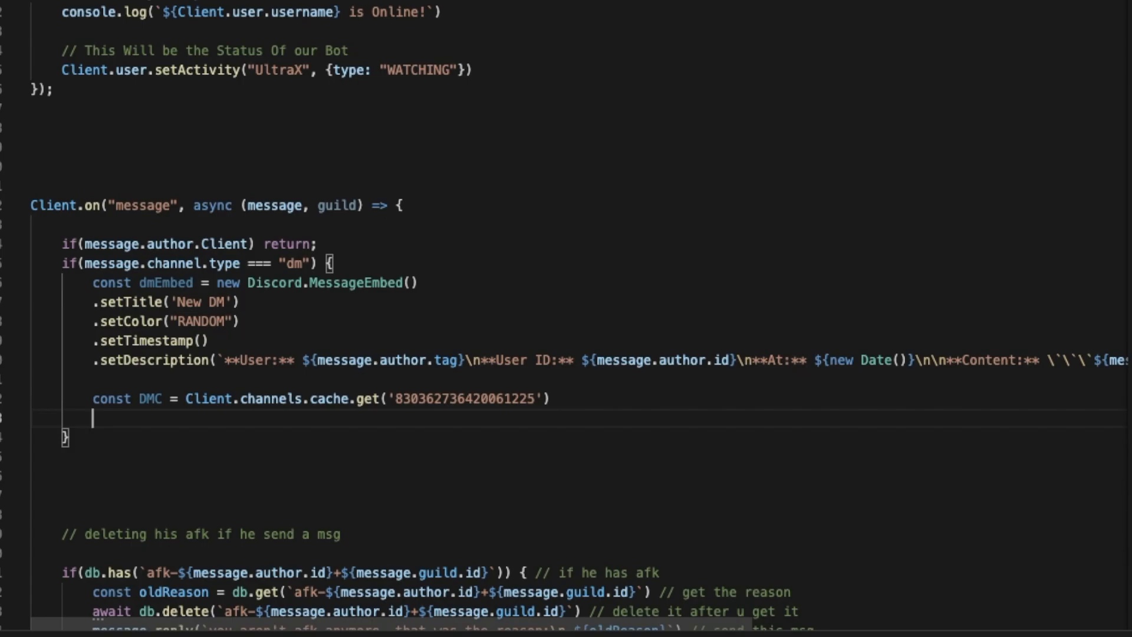
type("DMC.send(")
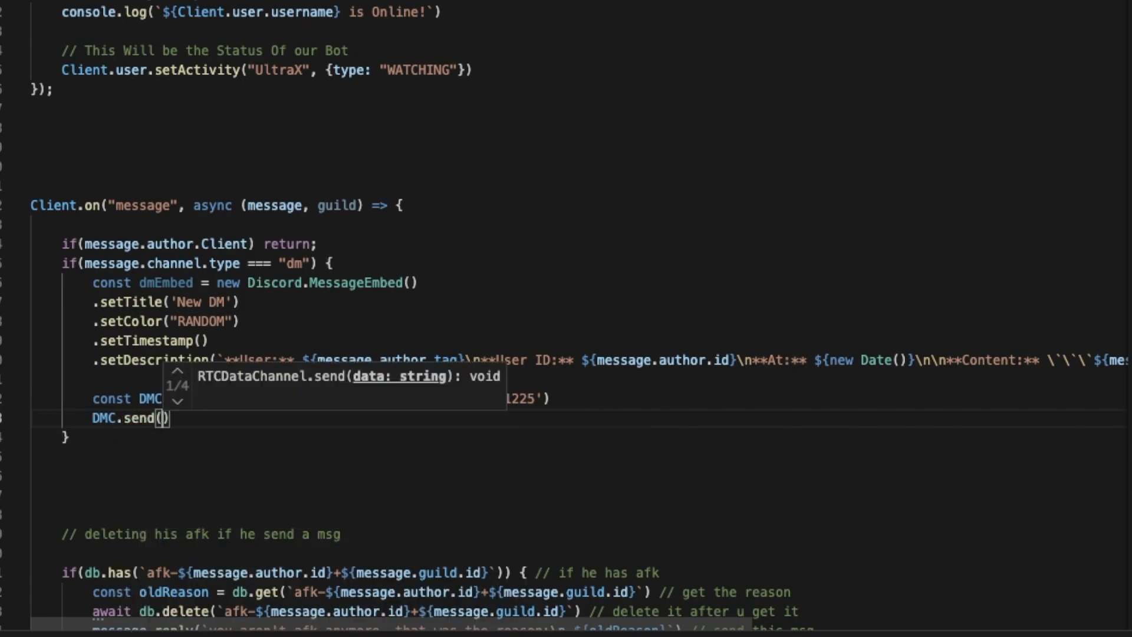
- Complete the send call as DMC.send(dmEmbed)
type("d")
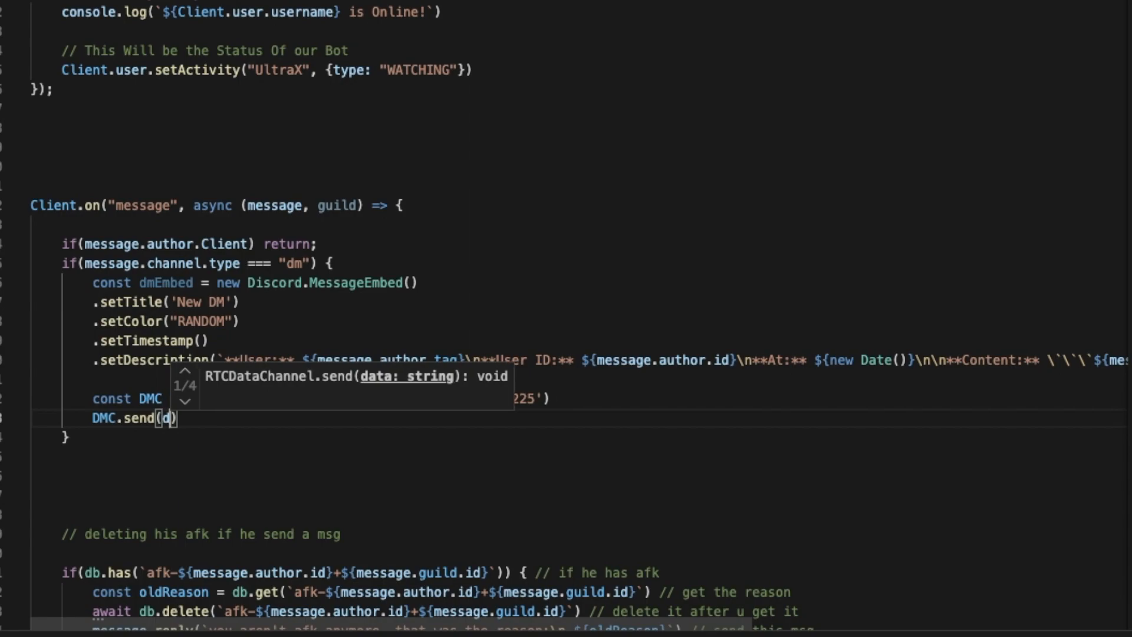
type("mEmbed")
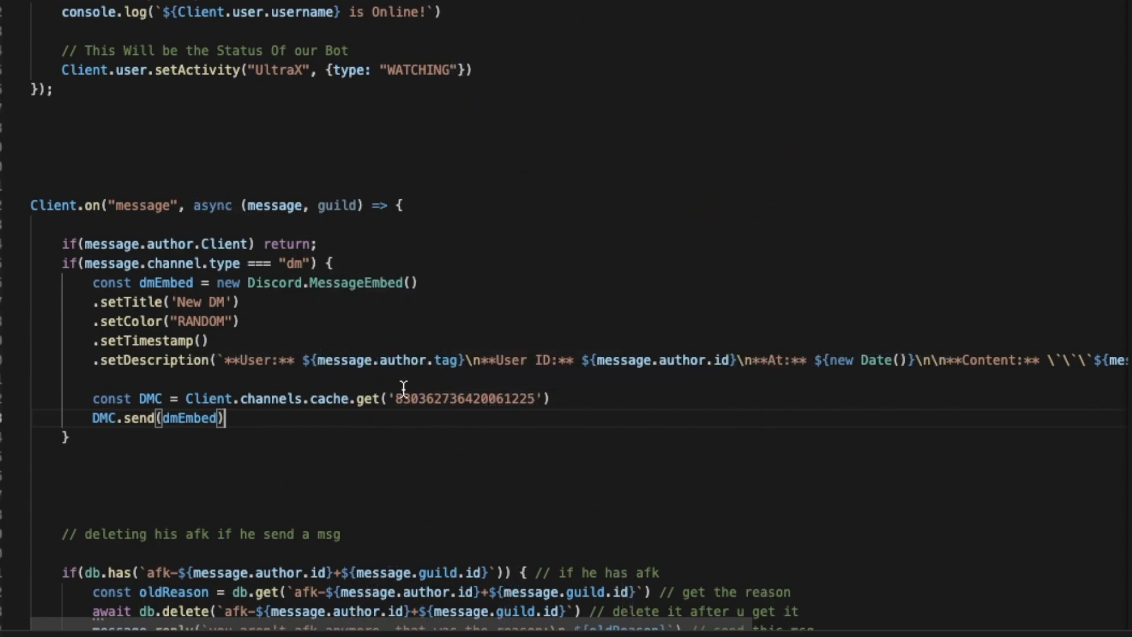
mouse_move(293, 438)
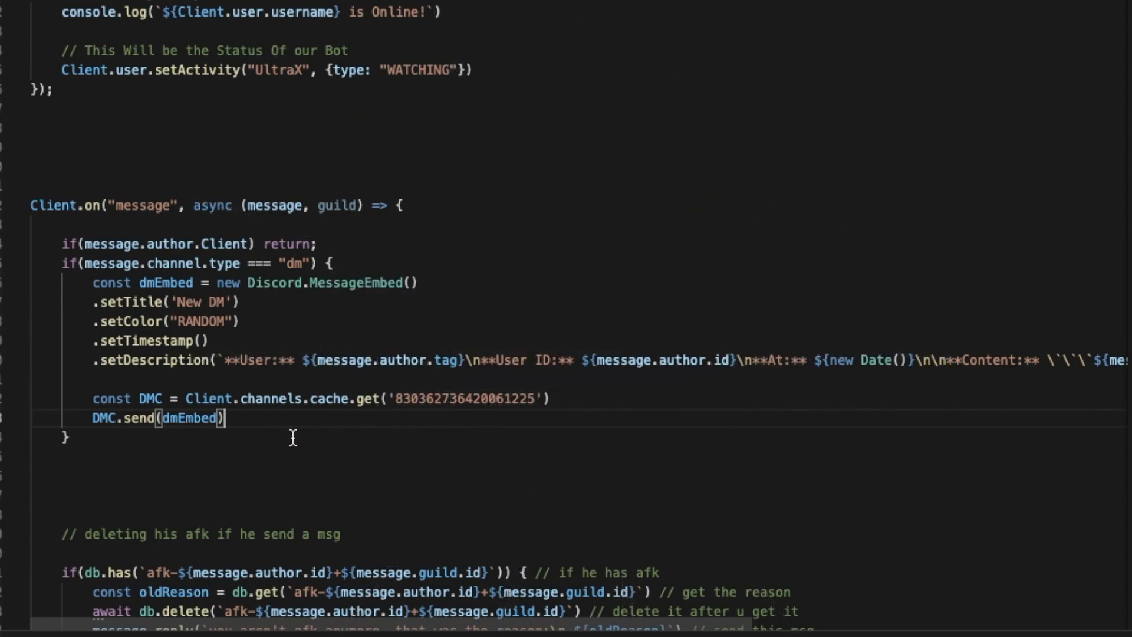
mouse_move(265, 421)
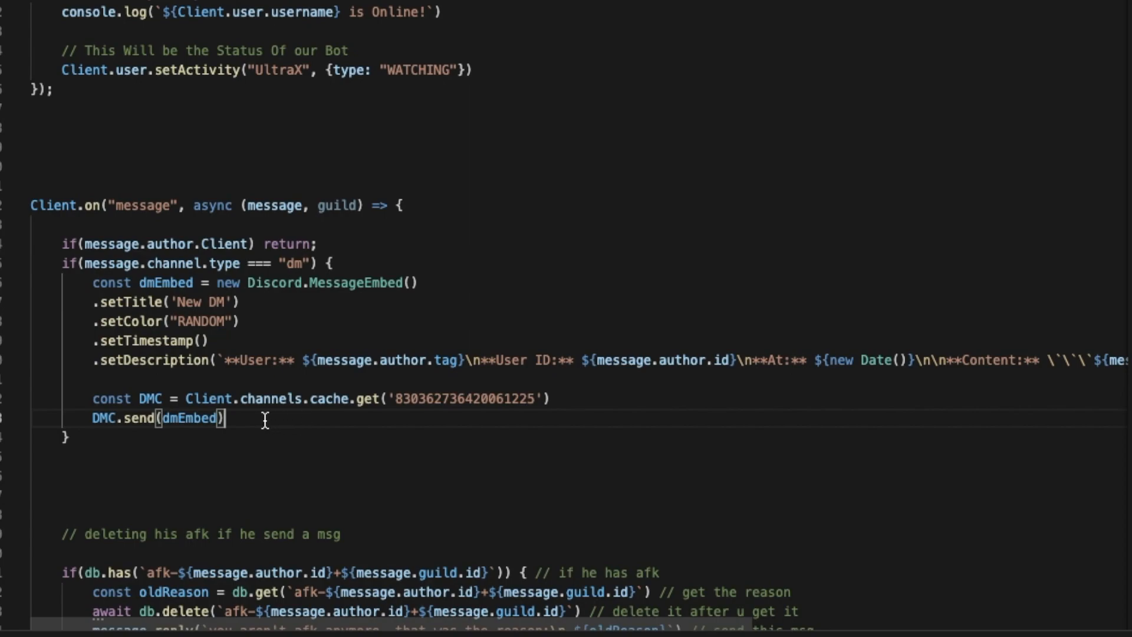
mouse_move(280, 400)
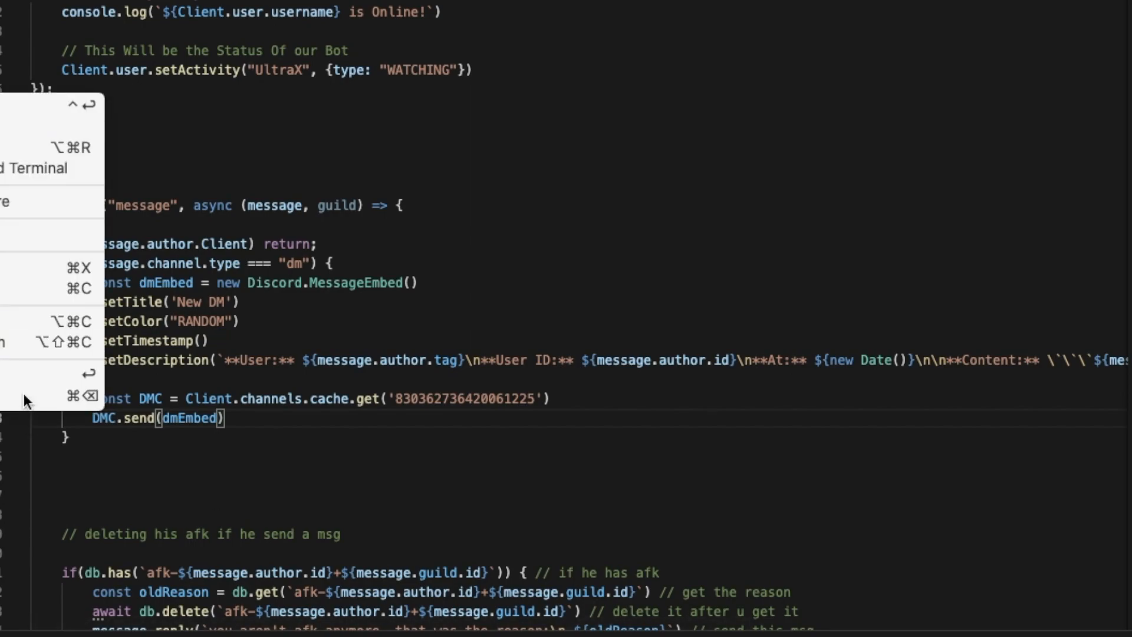
- Run the bot in the integrated terminal and scroll through its command files loading
left_click(248, 558)
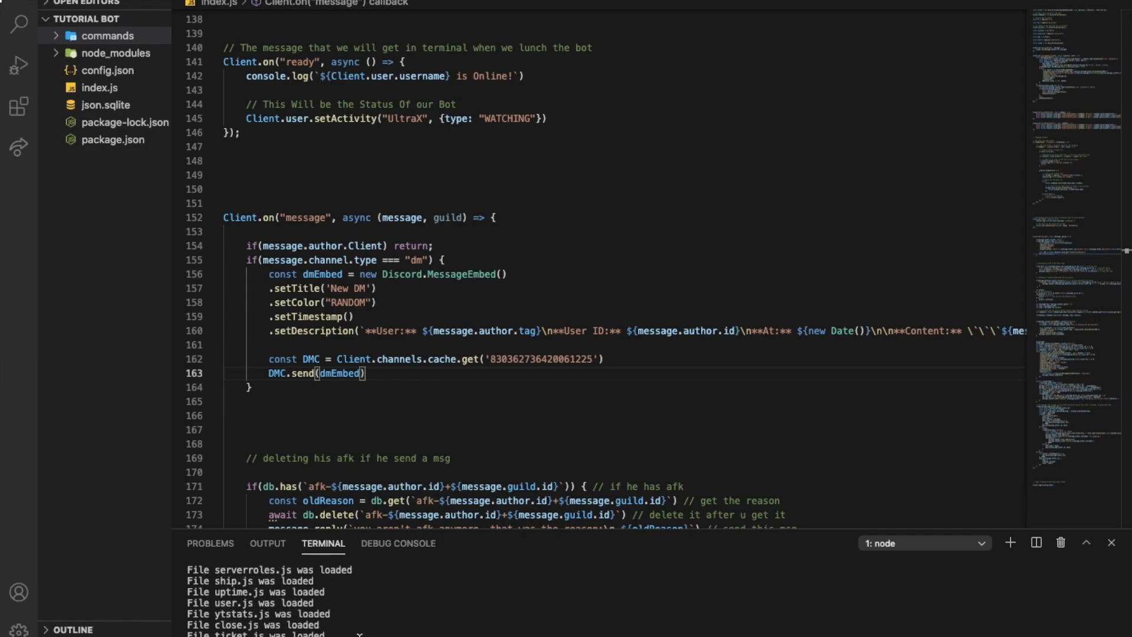
scroll("down", 3)
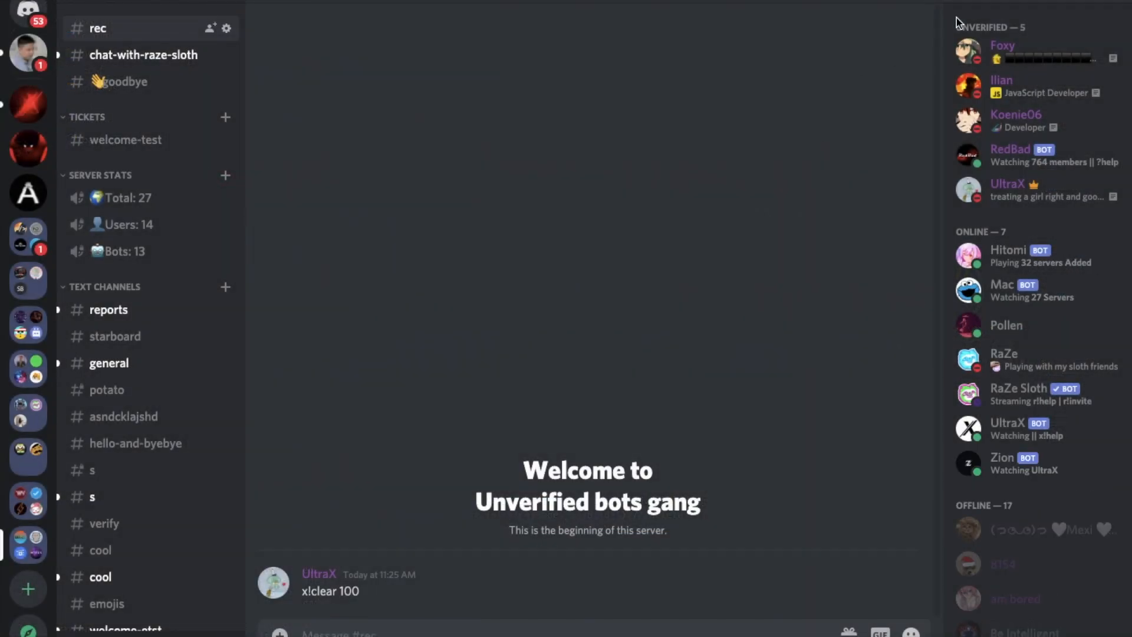
- DM the Zion tutorial bot 'Hello', then return to the Unverified bots gang server
left_click(1002, 457)
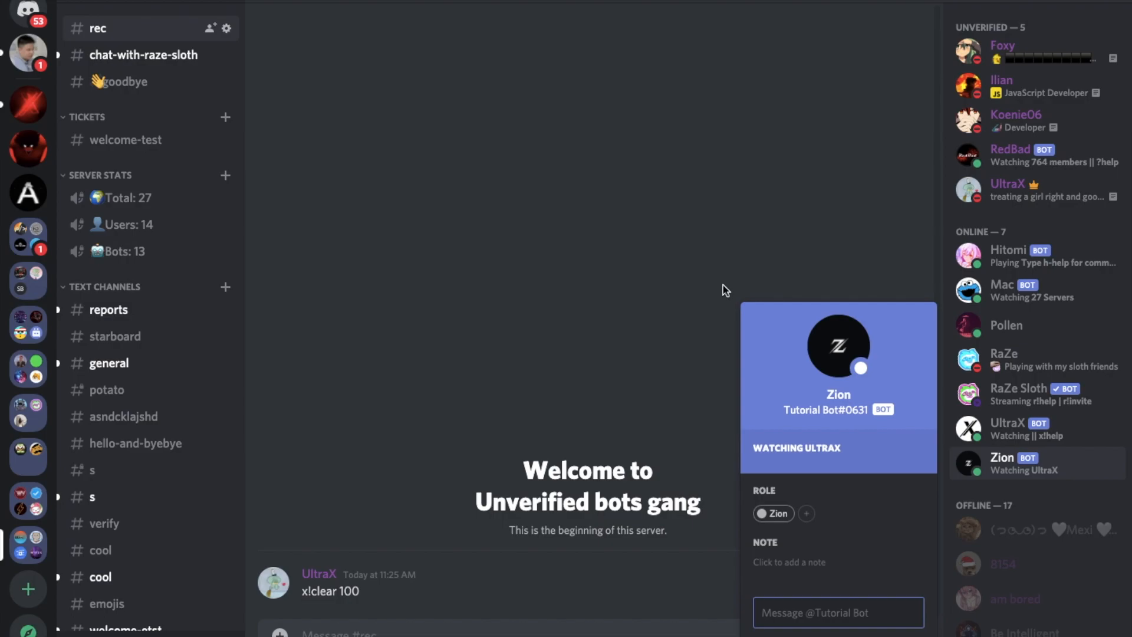
type("Hello")
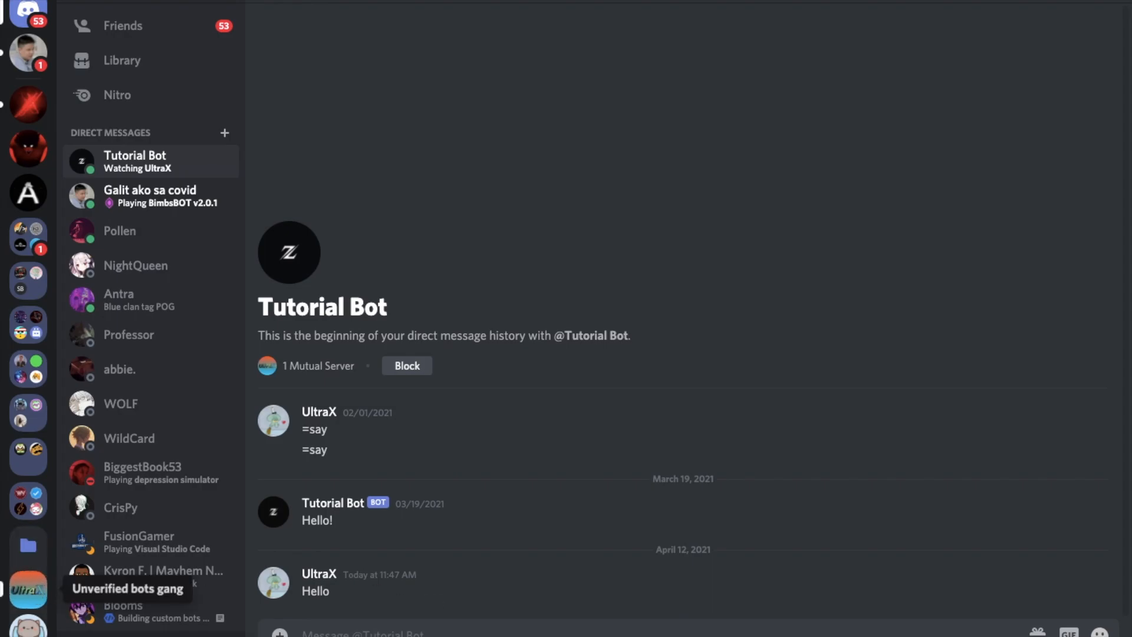
left_click(27, 587)
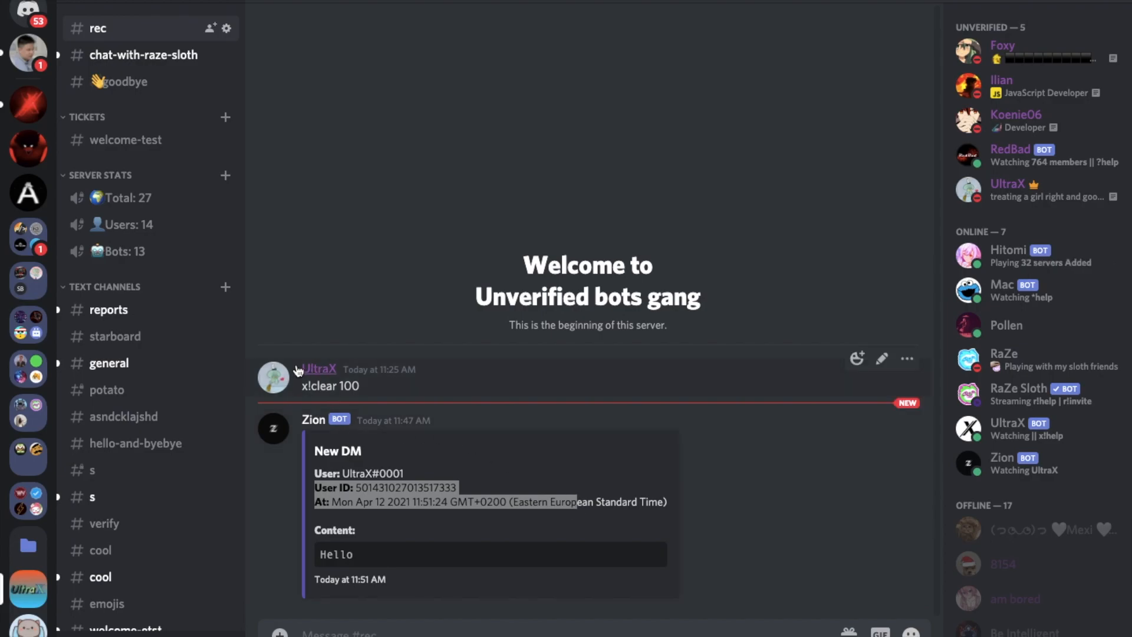
type("501431027013517333")
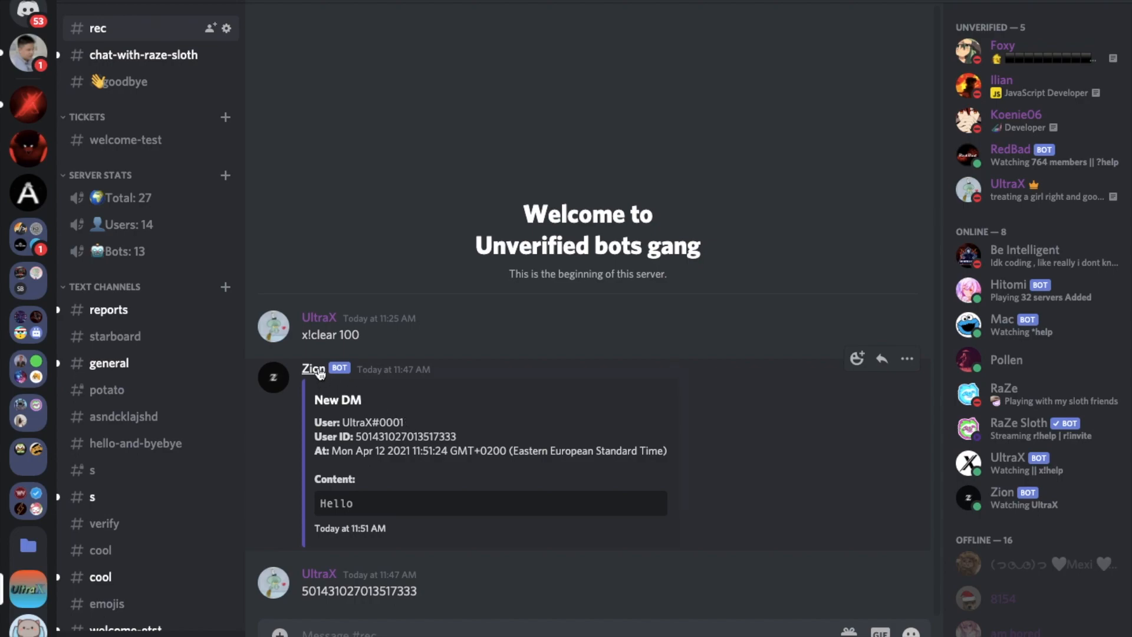
mouse_move(243, 102)
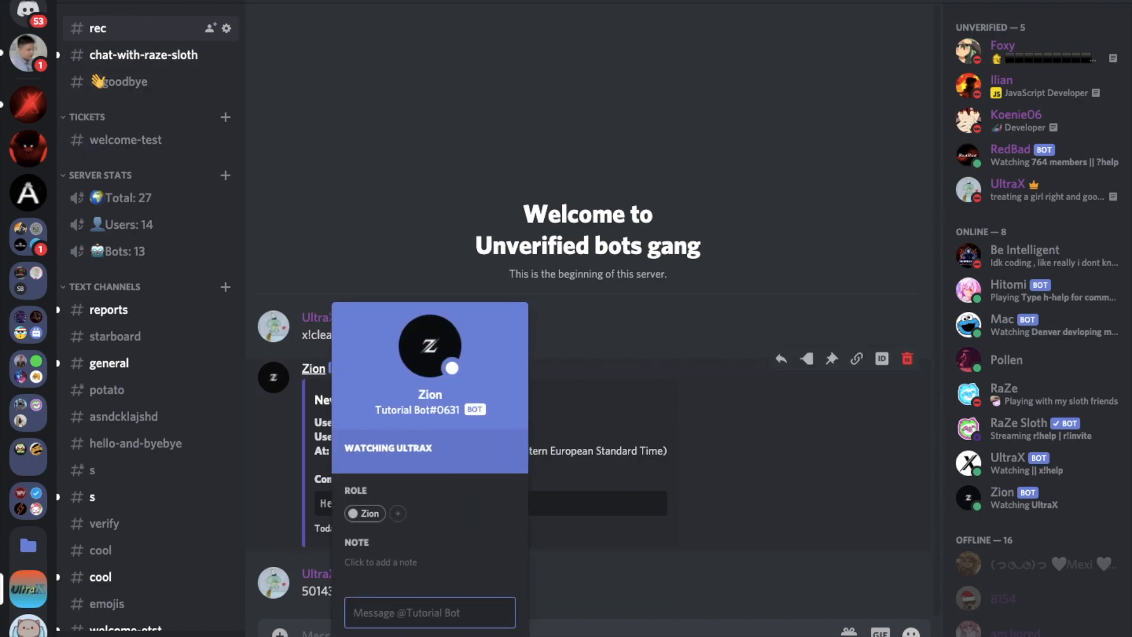
type("Please Like and sub")
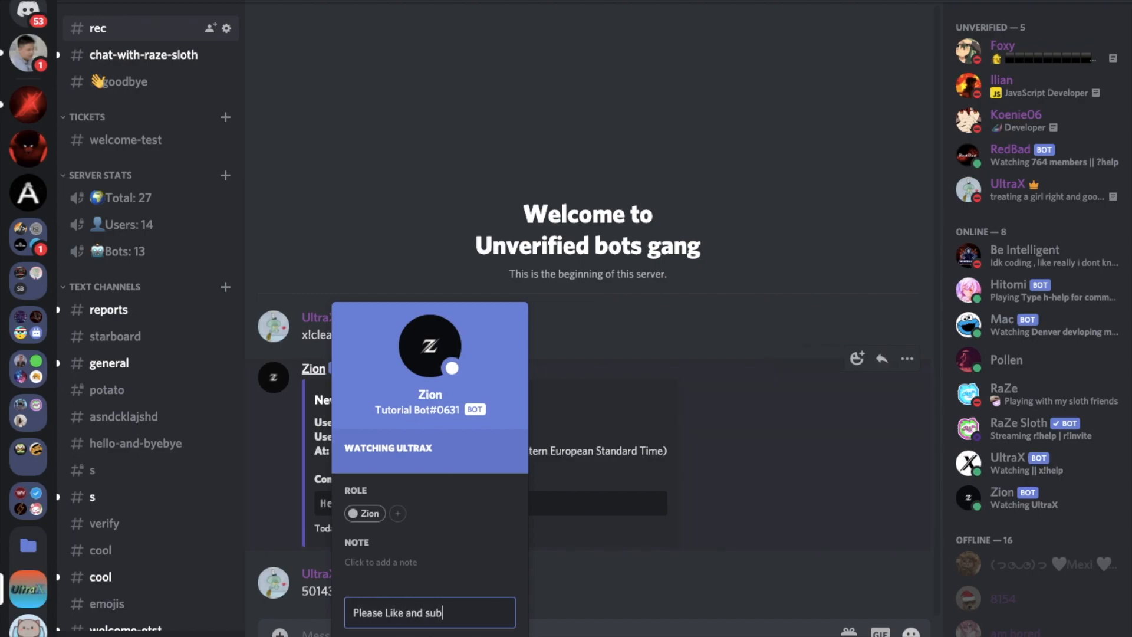
type("scribe")
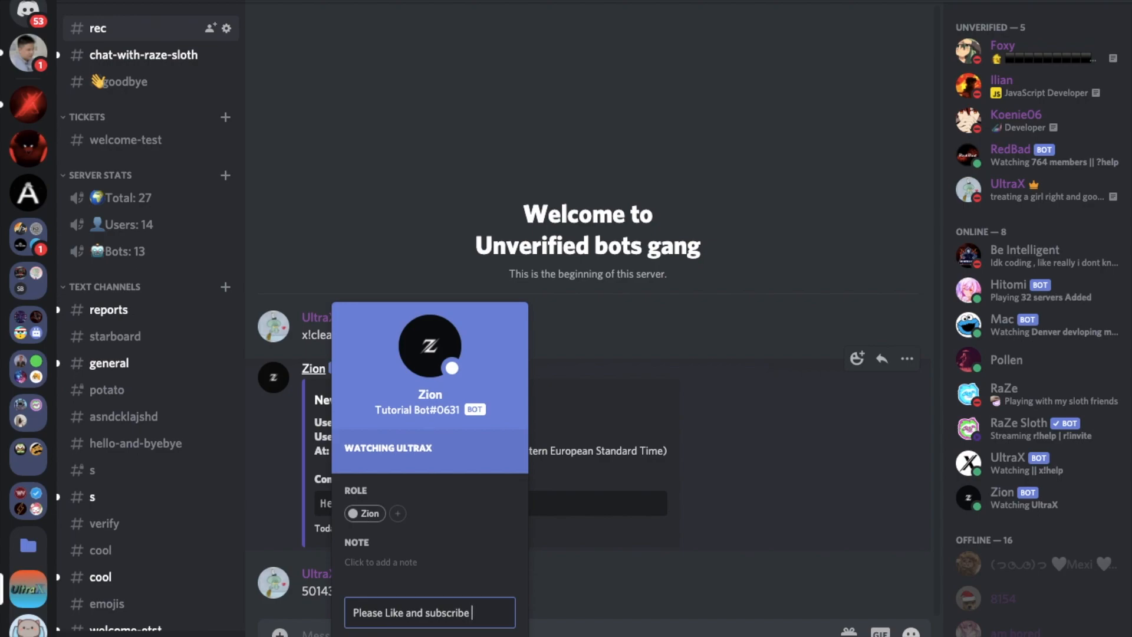
type("and dont forget like y")
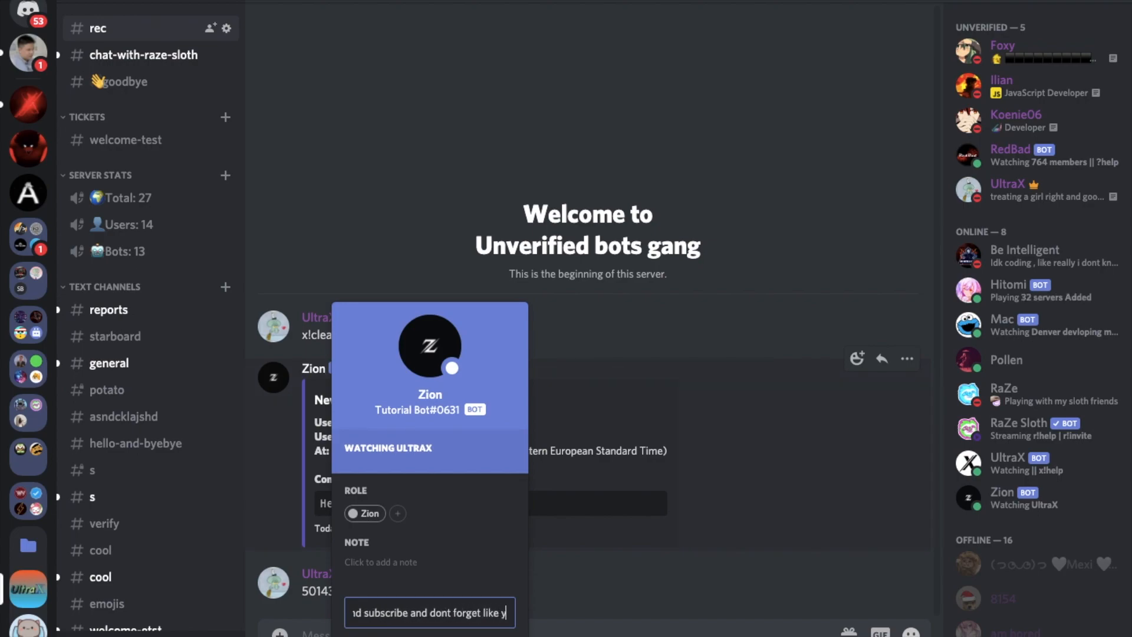
type("ou always do")
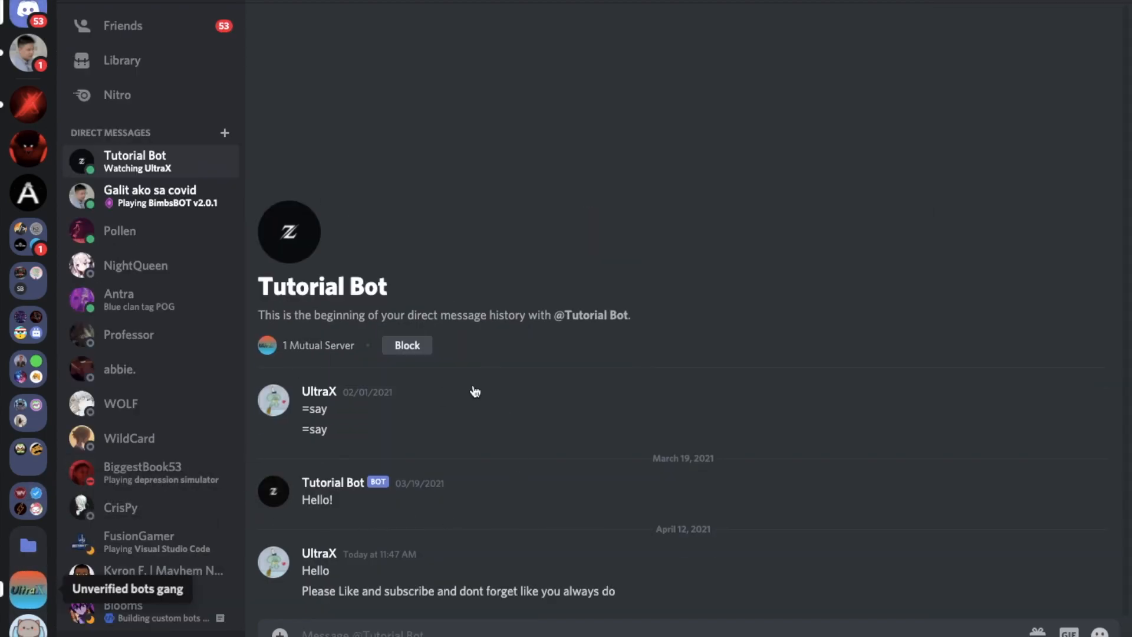
- Go back to the Unverified bots gang server to see the like-and-subscribe New DM embed
left_click(28, 589)
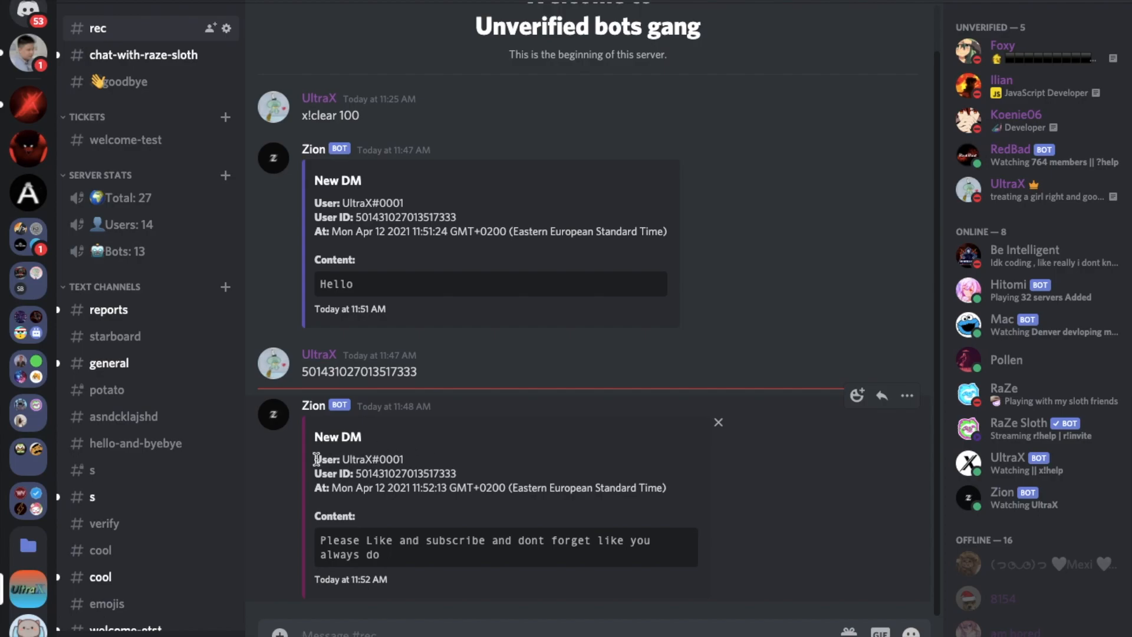
mouse_move(363, 470)
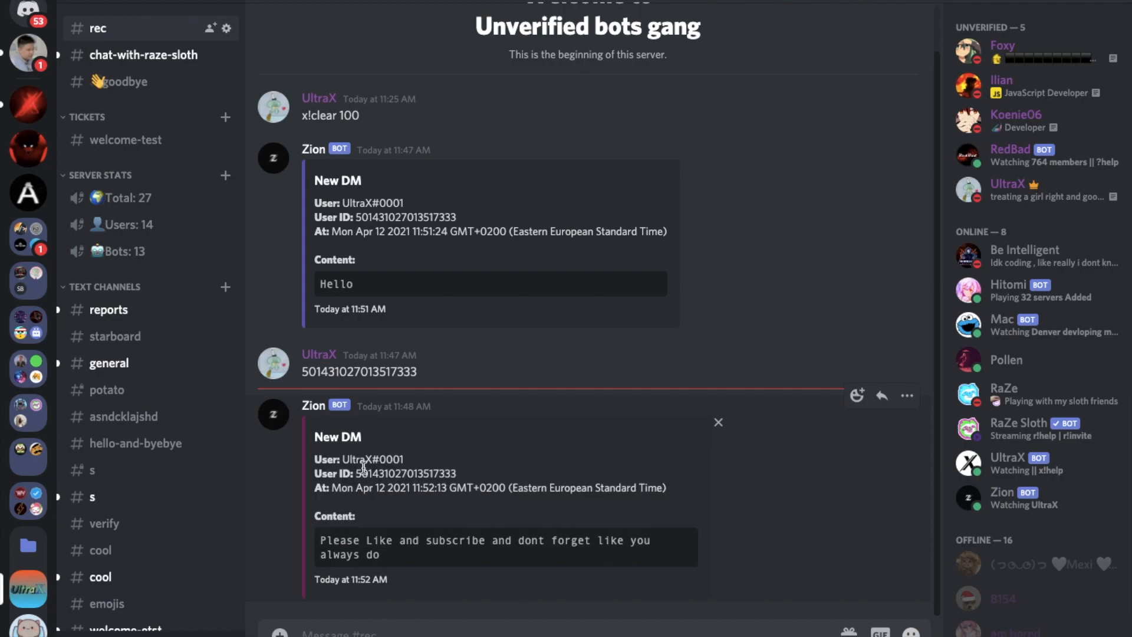
mouse_move(489, 510)
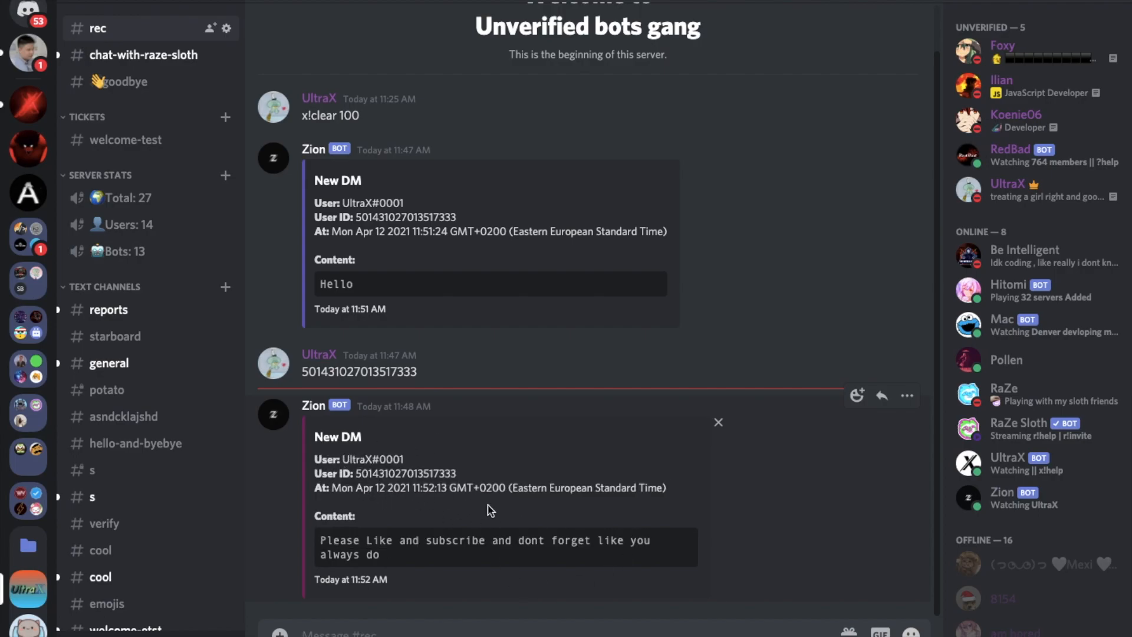
mouse_move(322, 453)
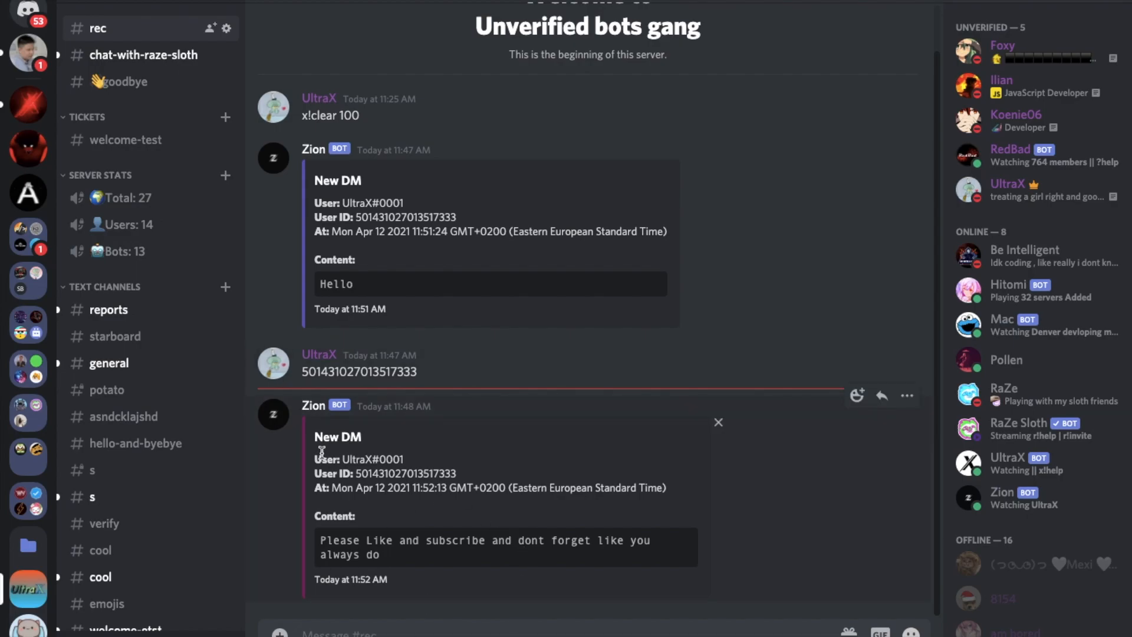